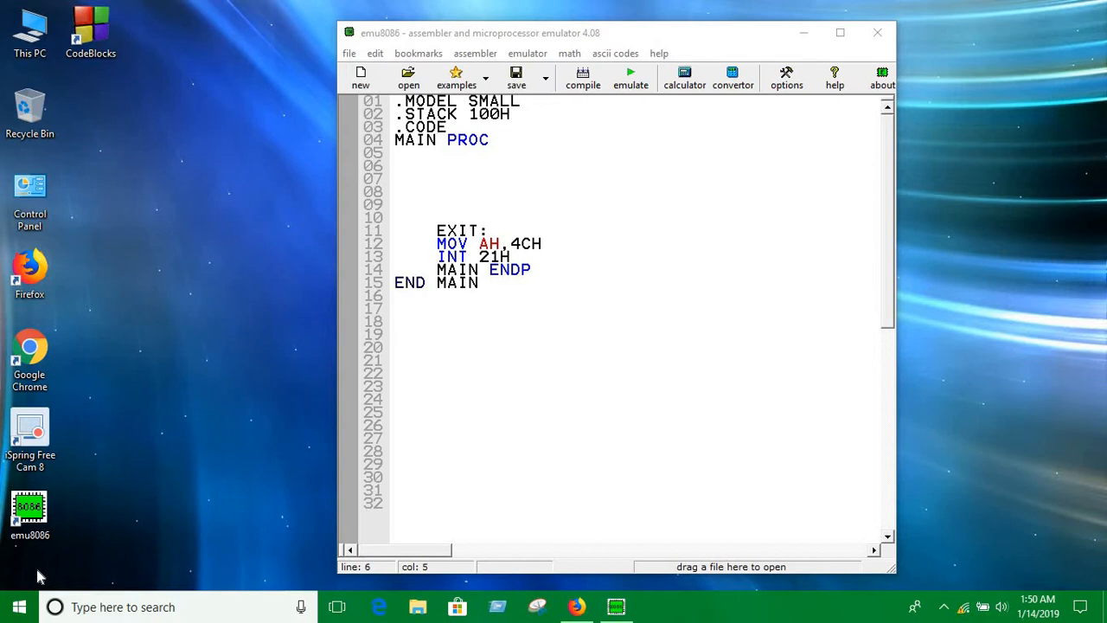
mouse_move(516, 119)
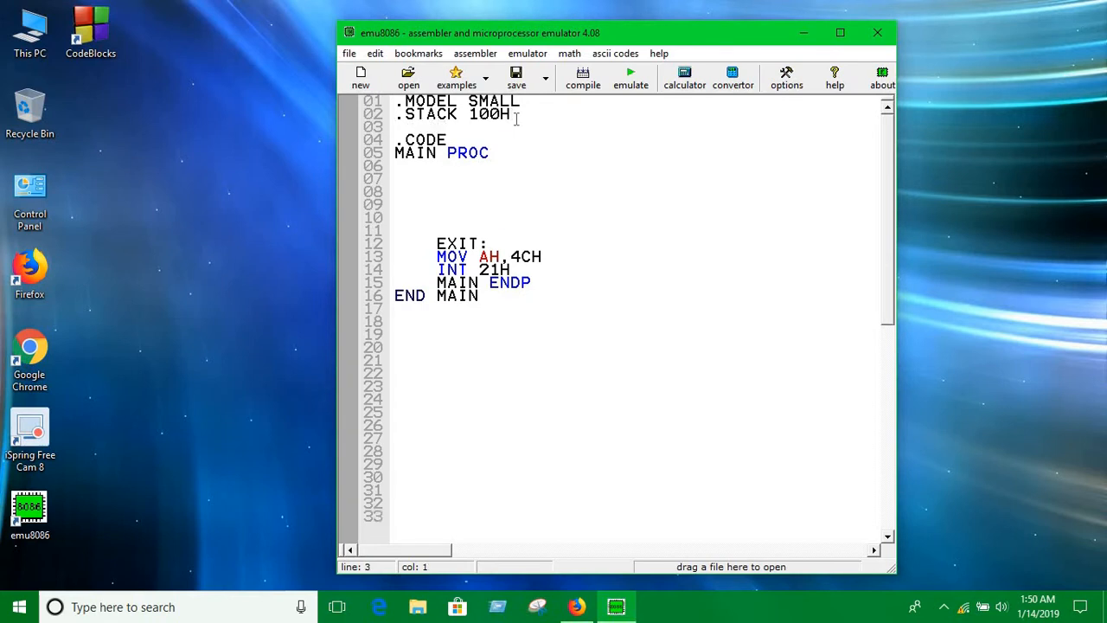
Start a .DATA section and declare VAR1 DB 7 beneath it
type(".D")
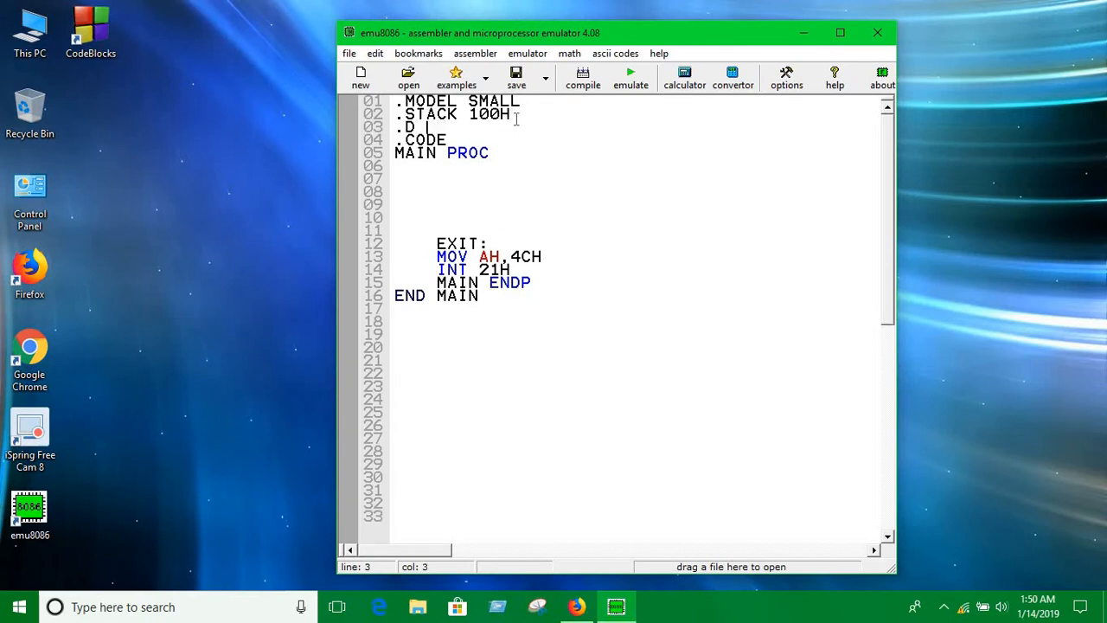
type("ATA")
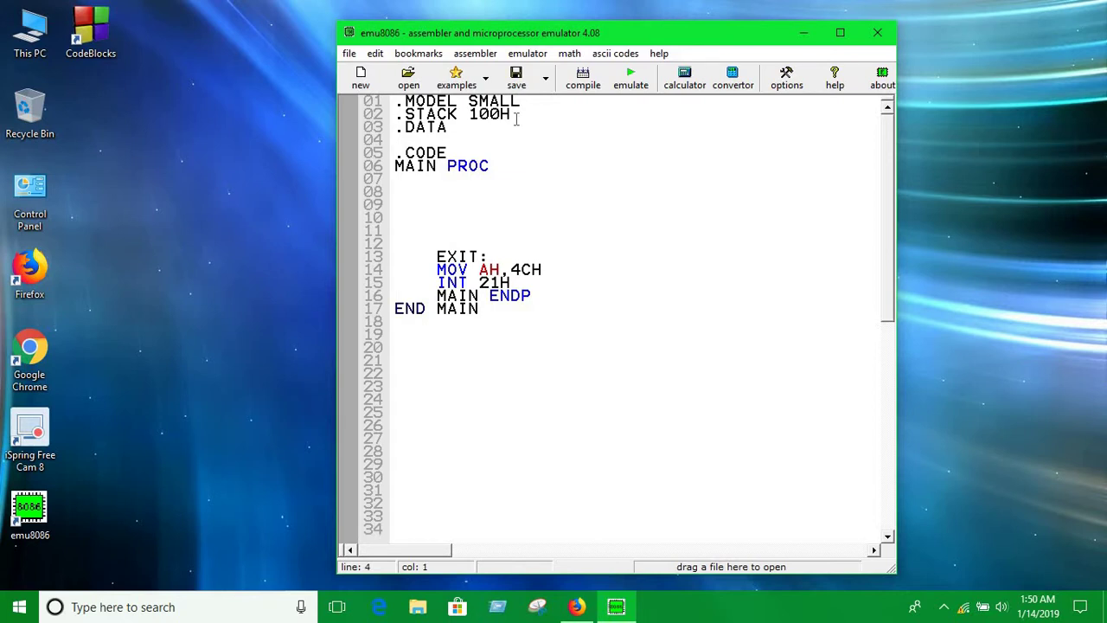
left_click(396, 140)
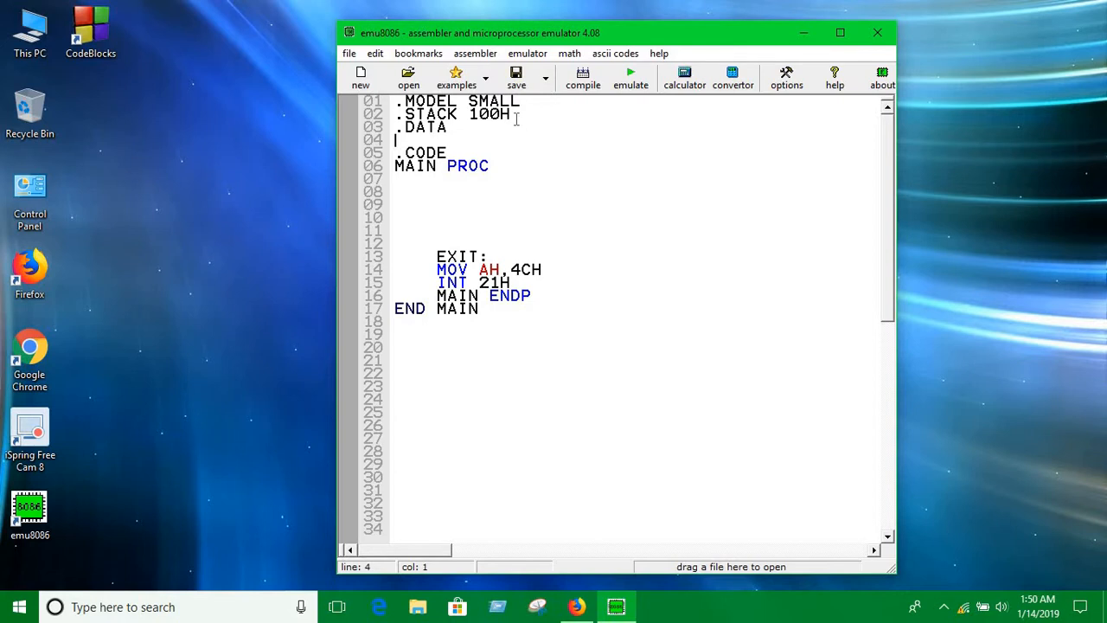
type("VAR1")
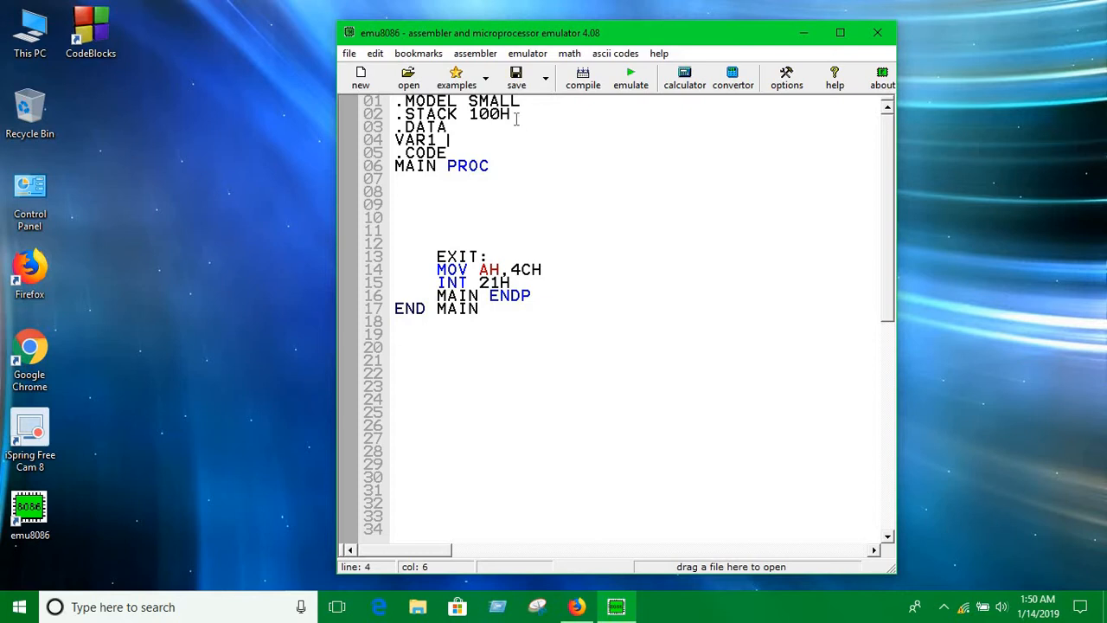
type("D")
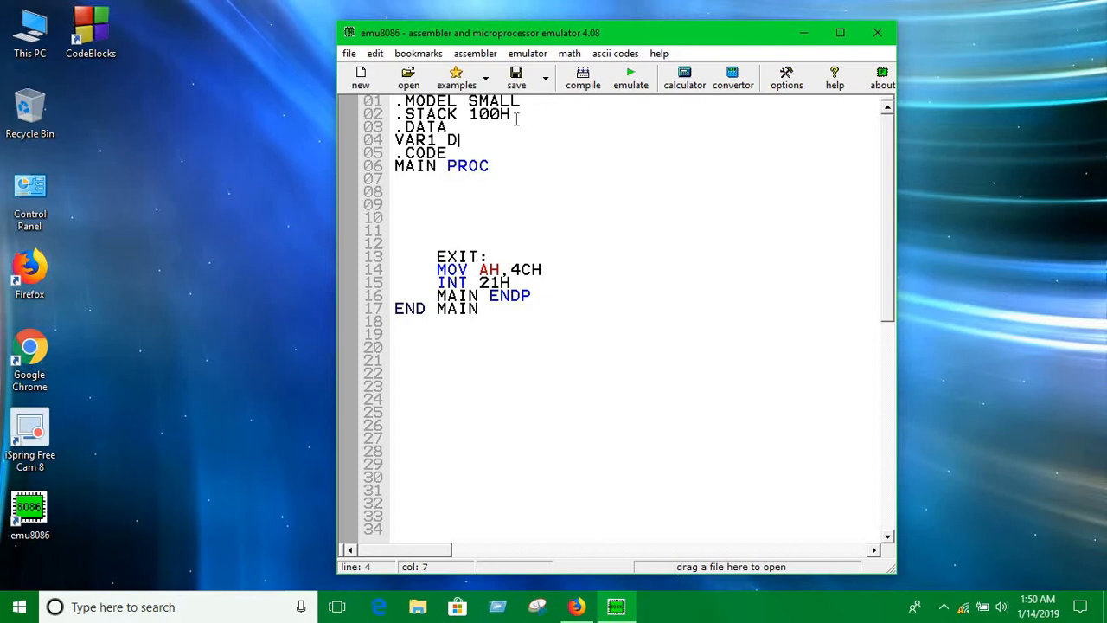
type("B")
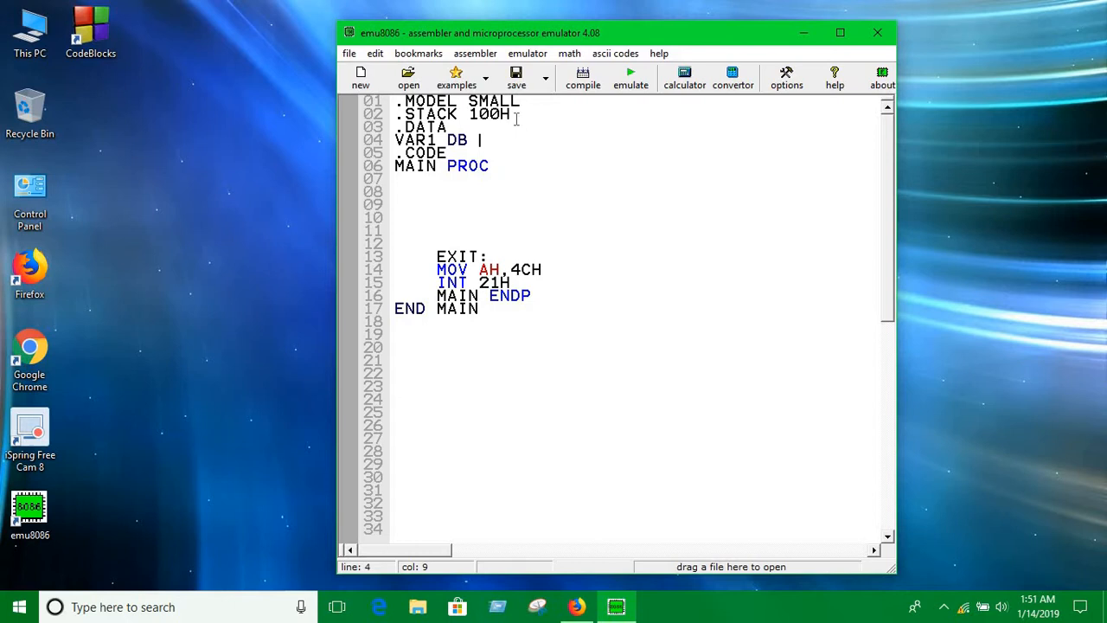
type("7")
type("VAR")
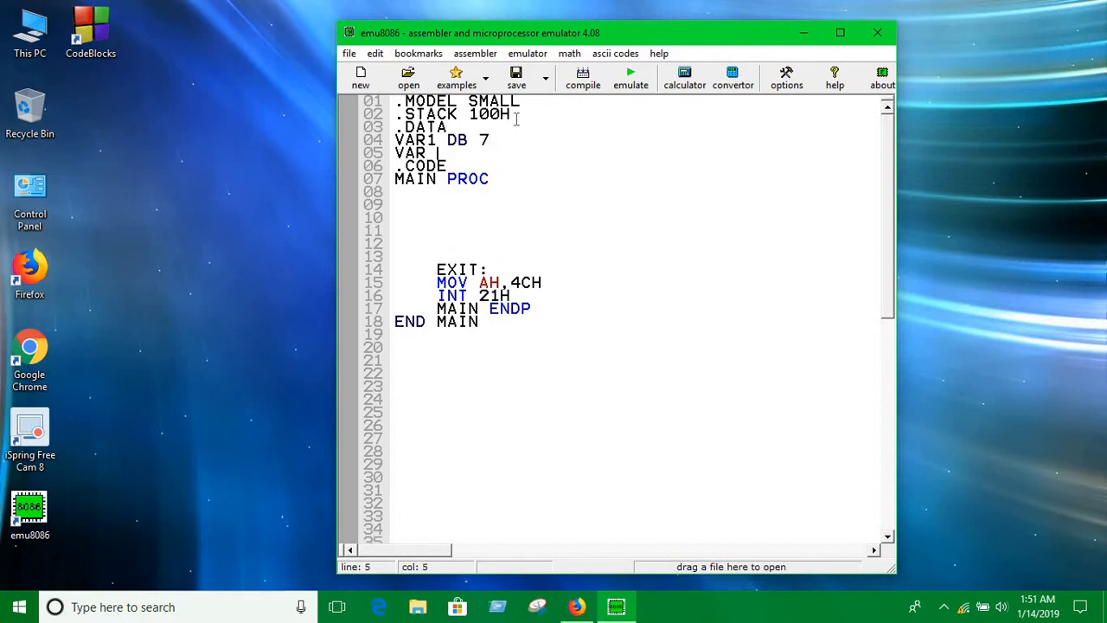
Declare VAR2 DB ? as an uninitialised byte and move into MAIN PROC
type("DB")
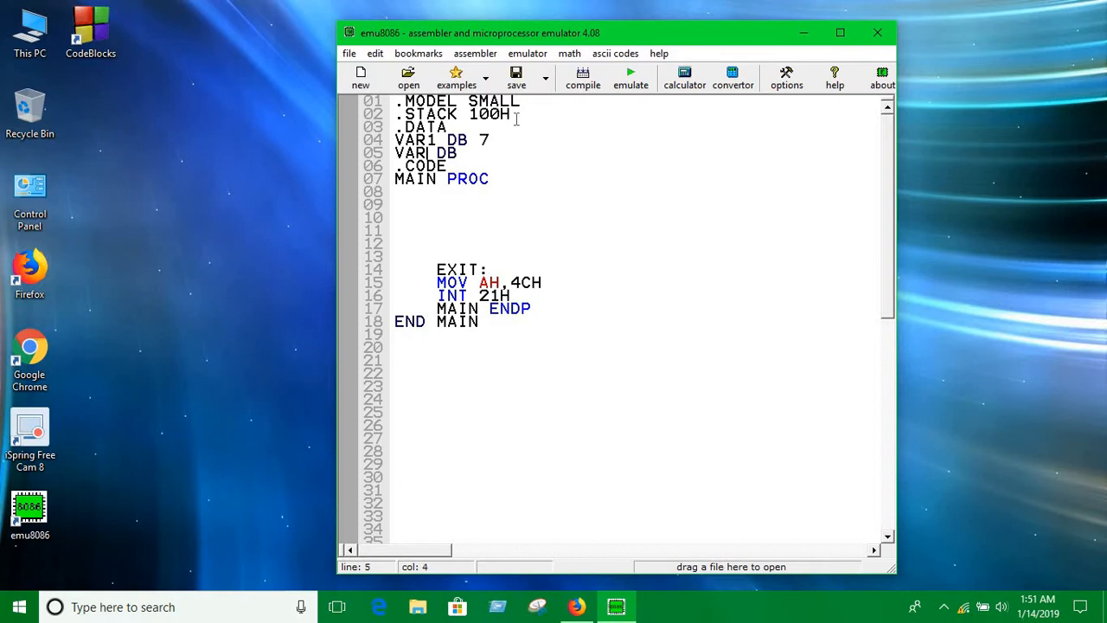
type("2")
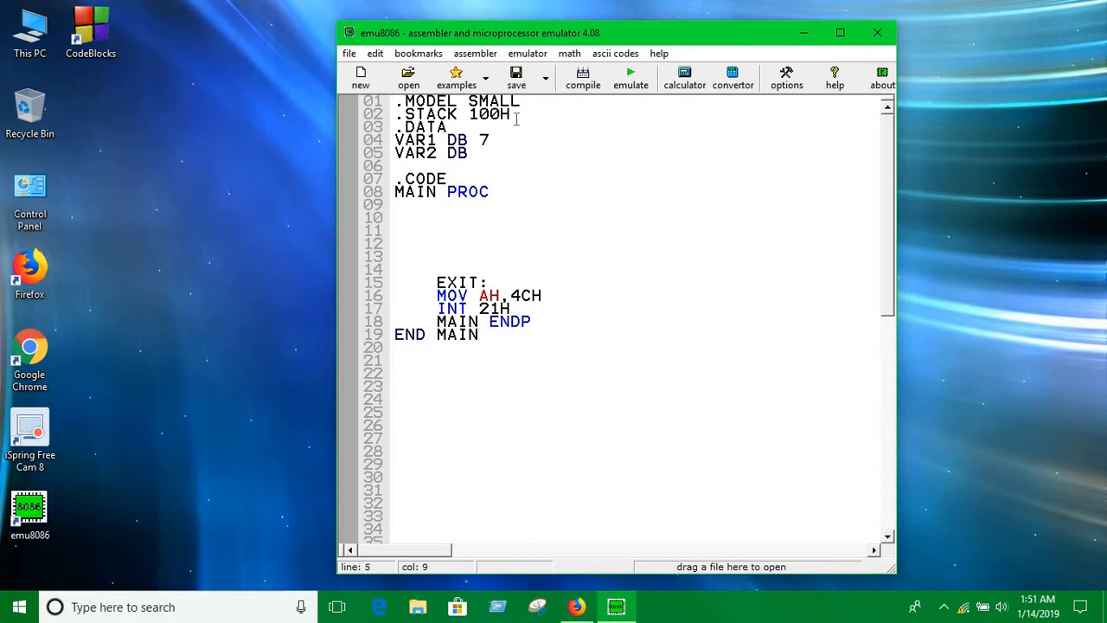
left_click(476, 152)
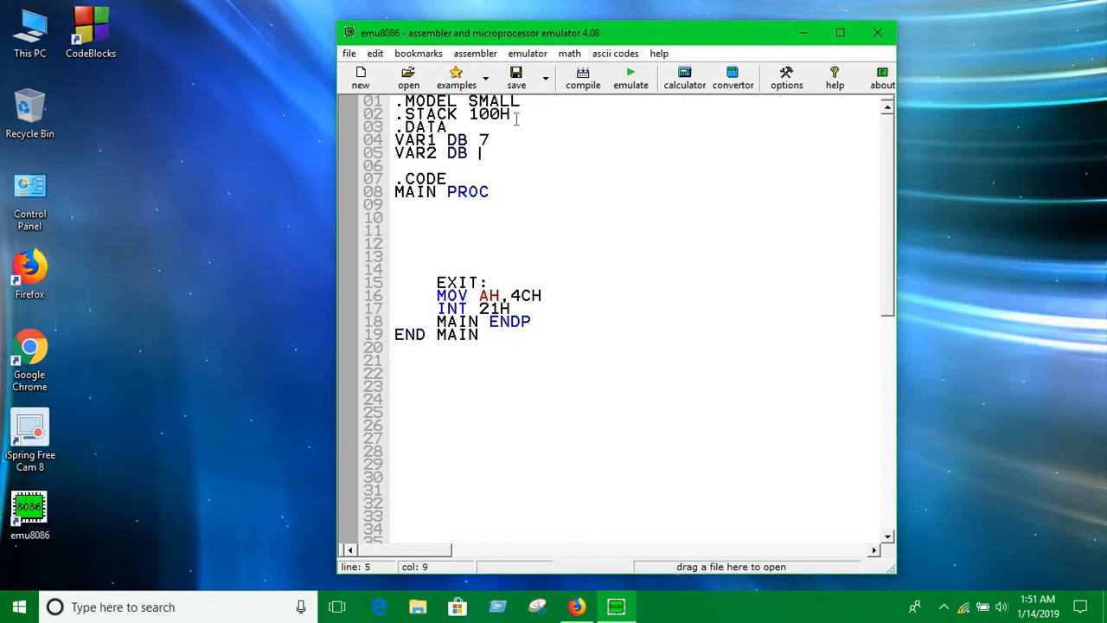
type("?")
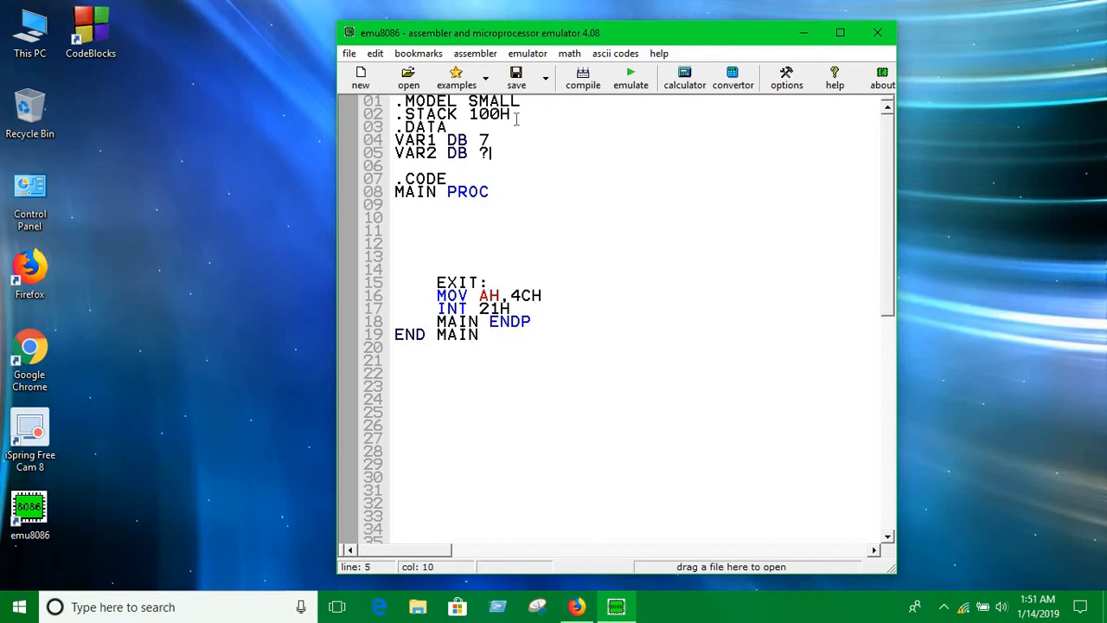
left_click(491, 191)
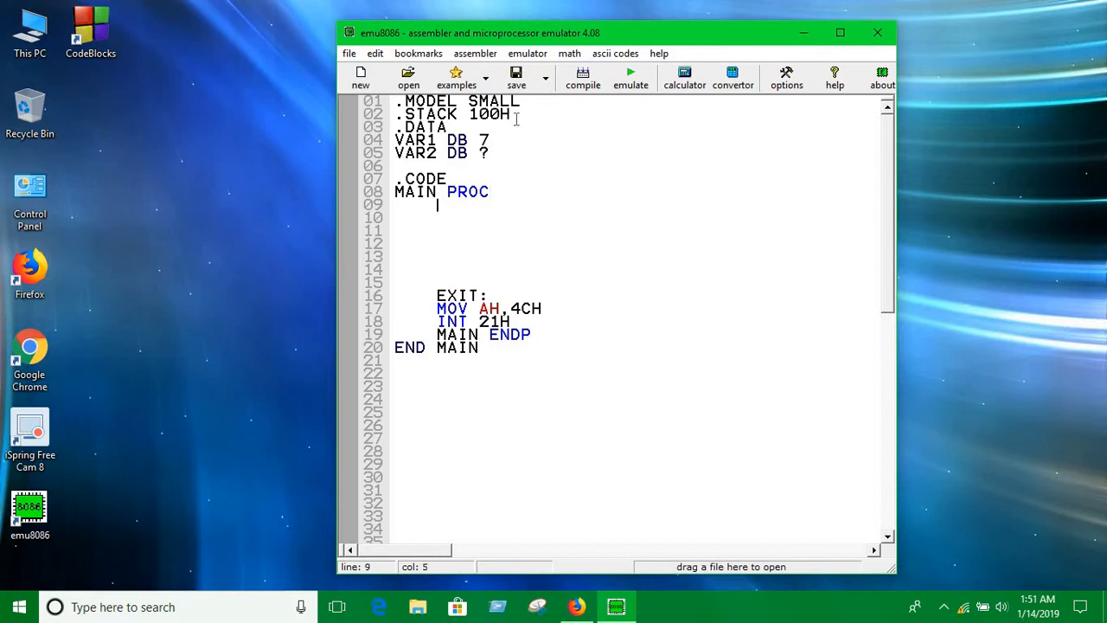
type("MOV A")
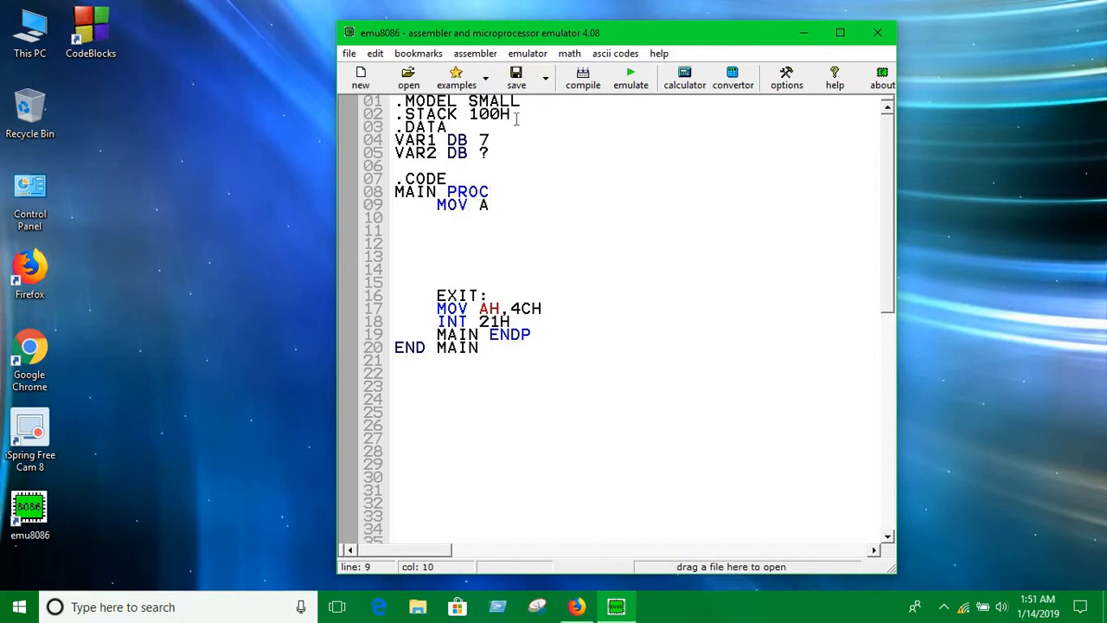
type("X,")
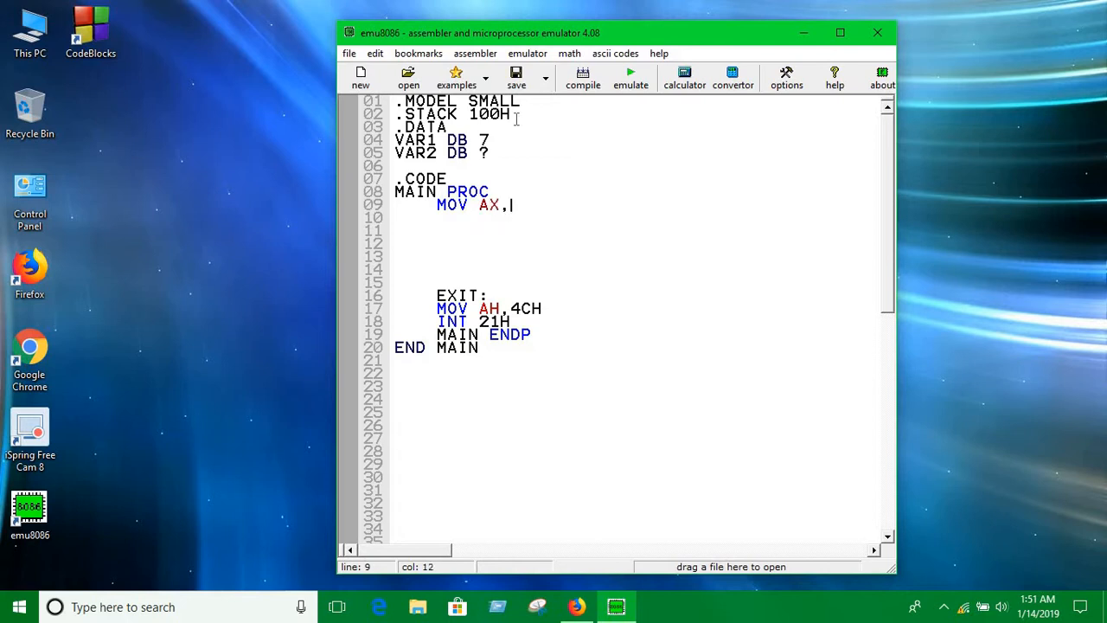
type("@DATA")
left_click(636, 218)
type("MOV")
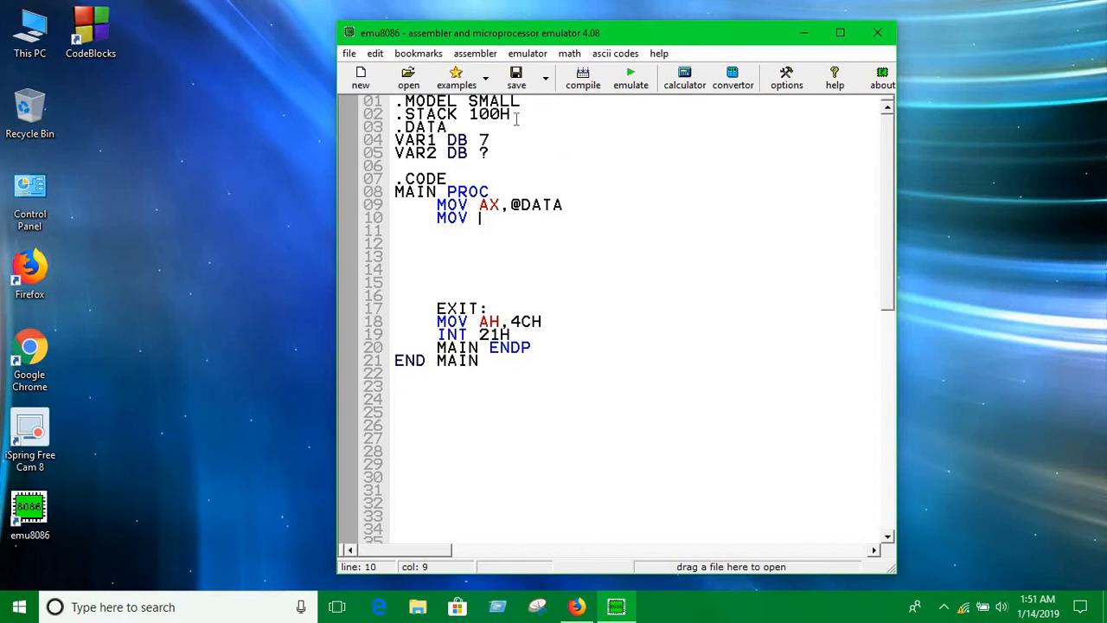
type("DS,AX")
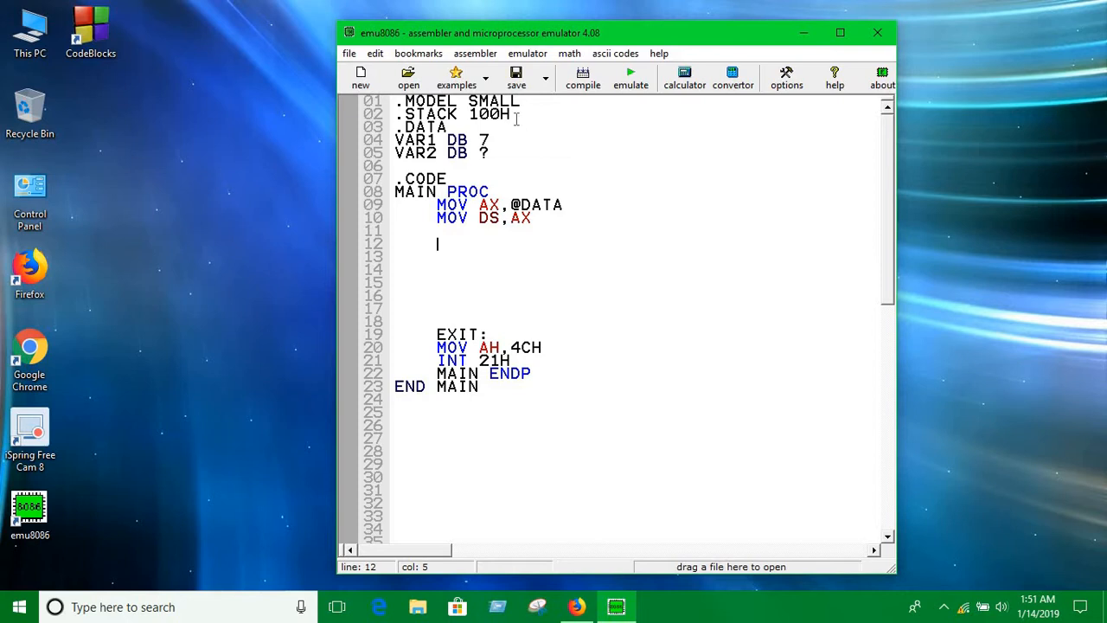
Begin a MOV AH, line, removing the mistyped 2
type("MOV AH")
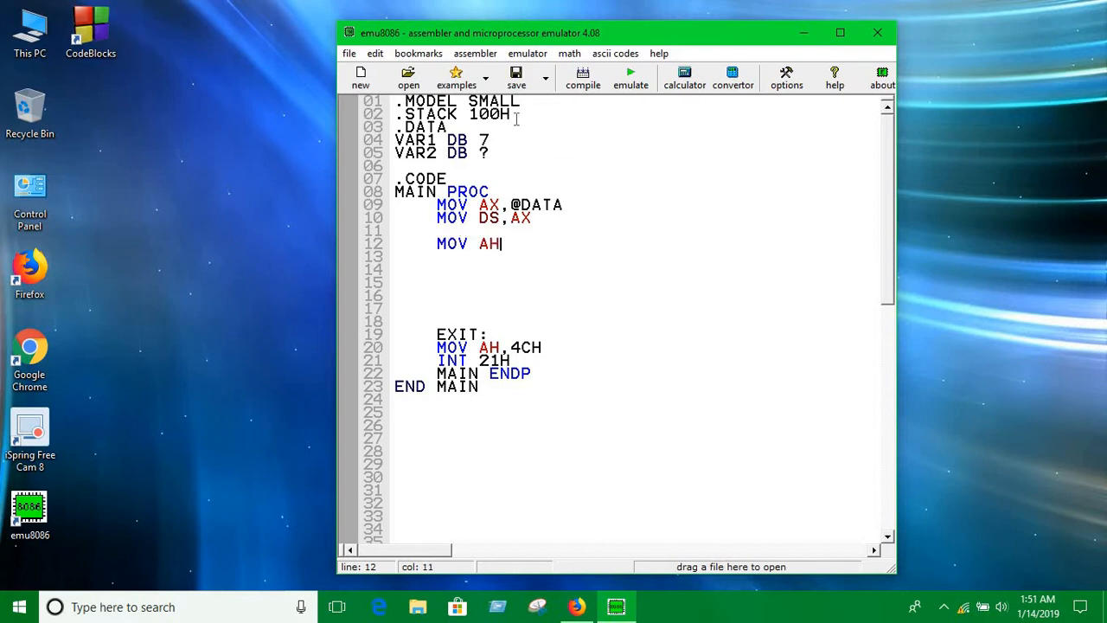
type(",2")
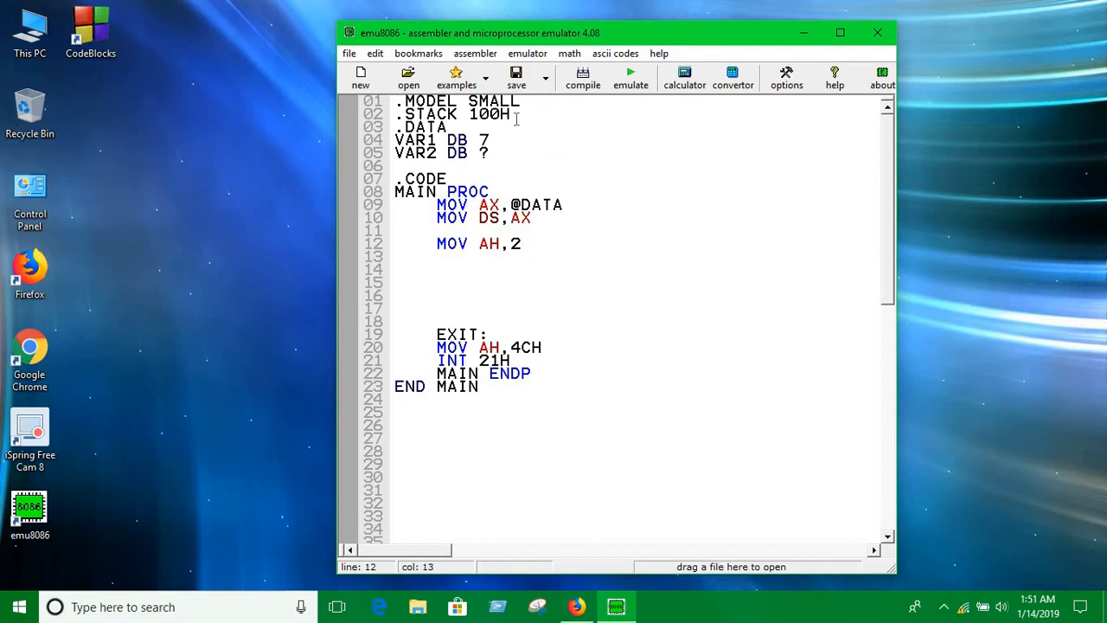
key("backspace")
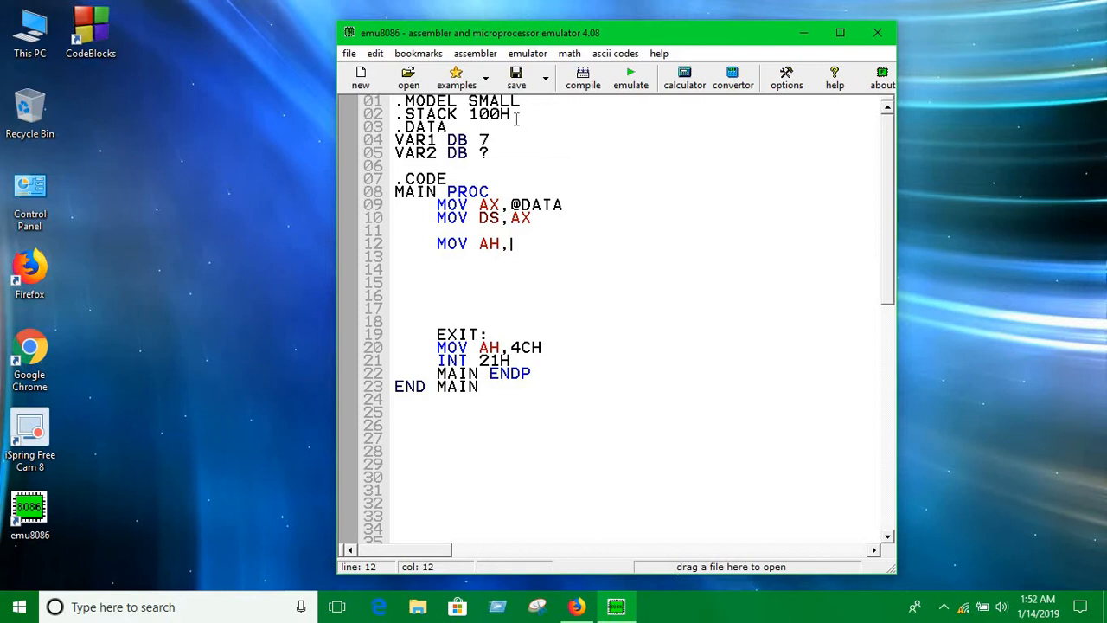
Read a key with MOV AH,1 / INT 21H and store it via MOV VAR2,AL
type("1")
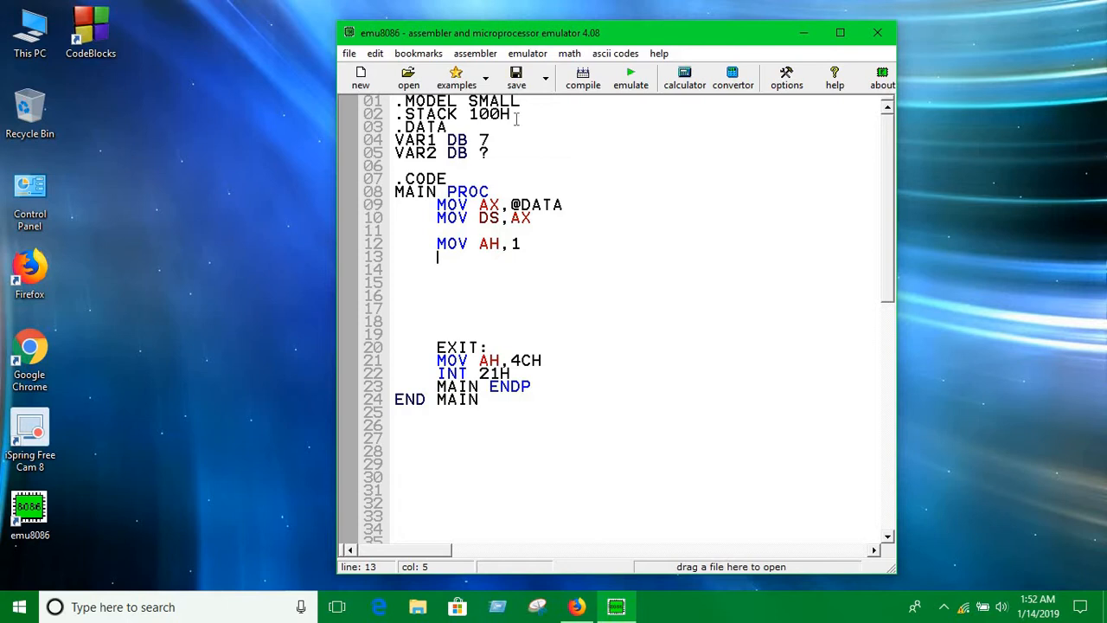
type("INT 21H")
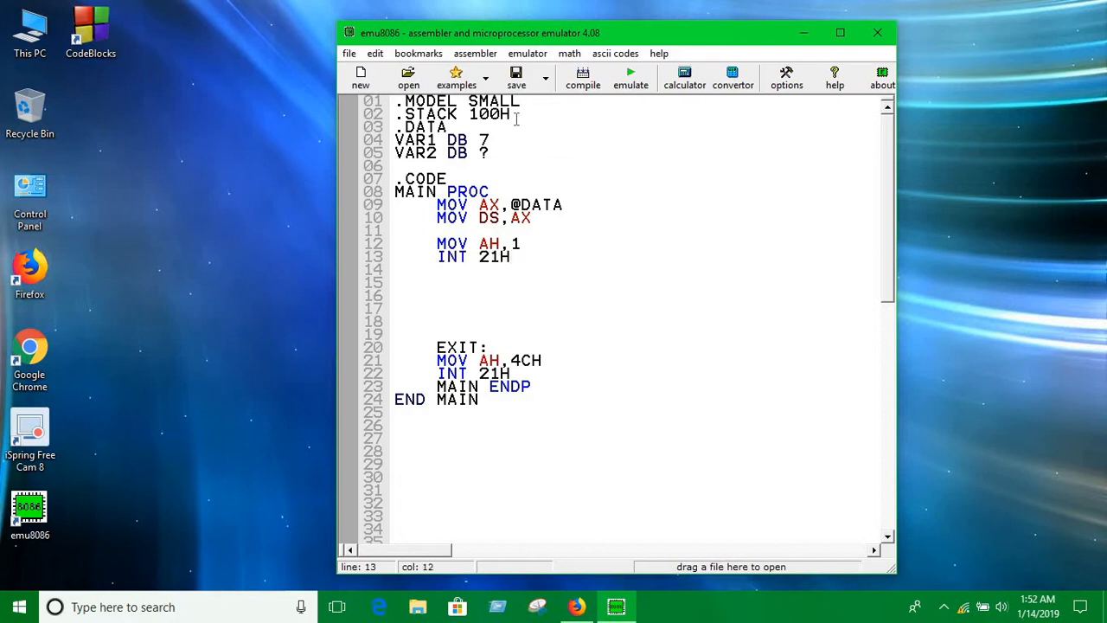
type("MOV")
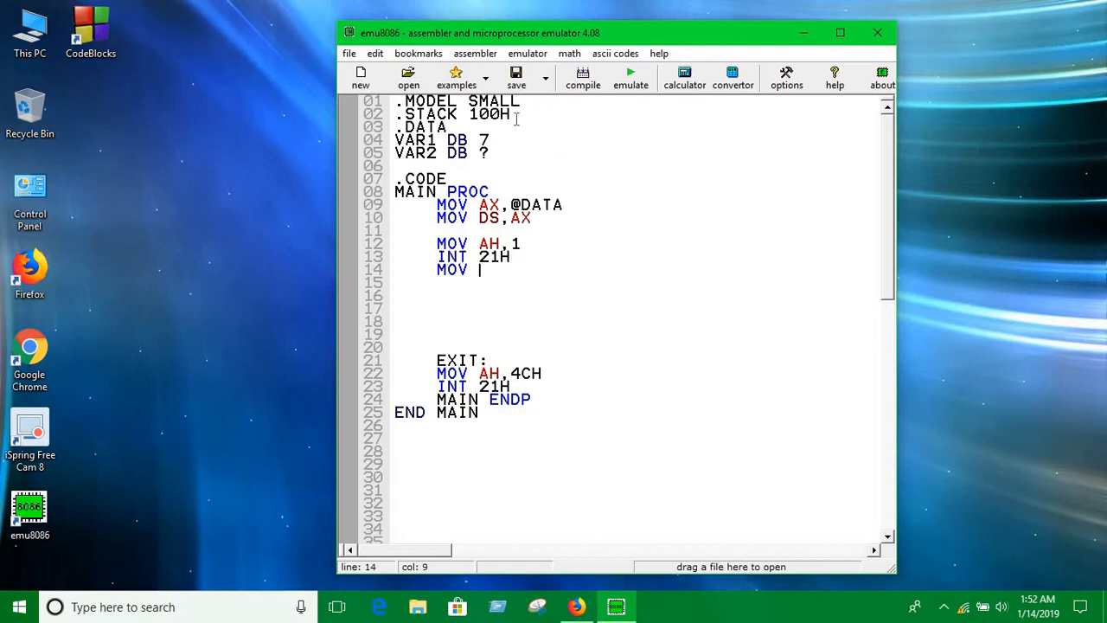
type("VAR")
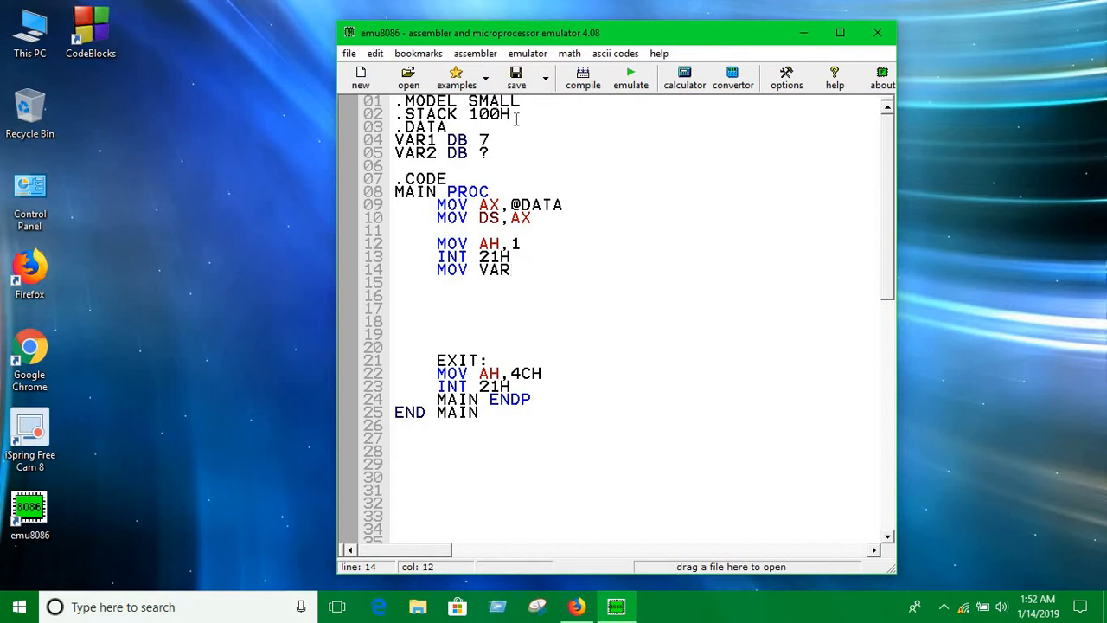
type("2")
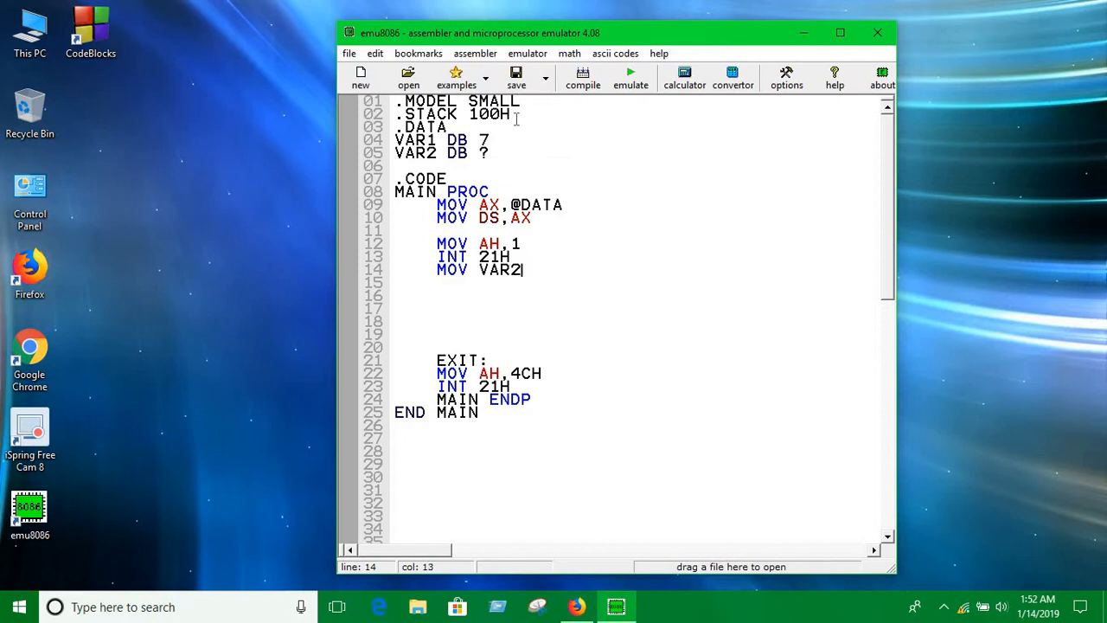
type(",AL")
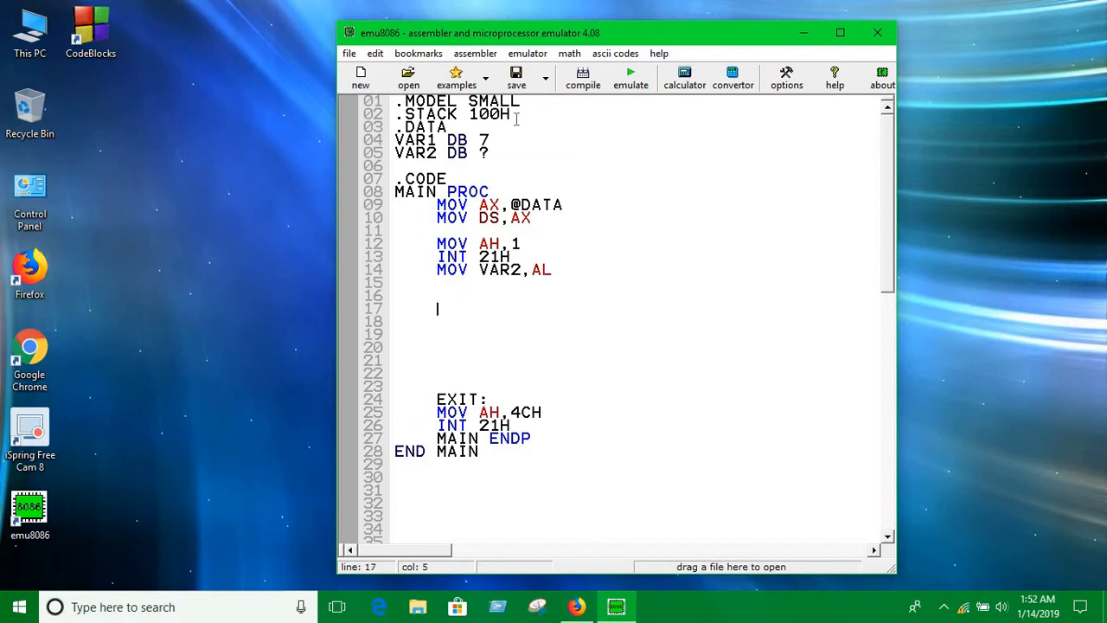
type("MOV")
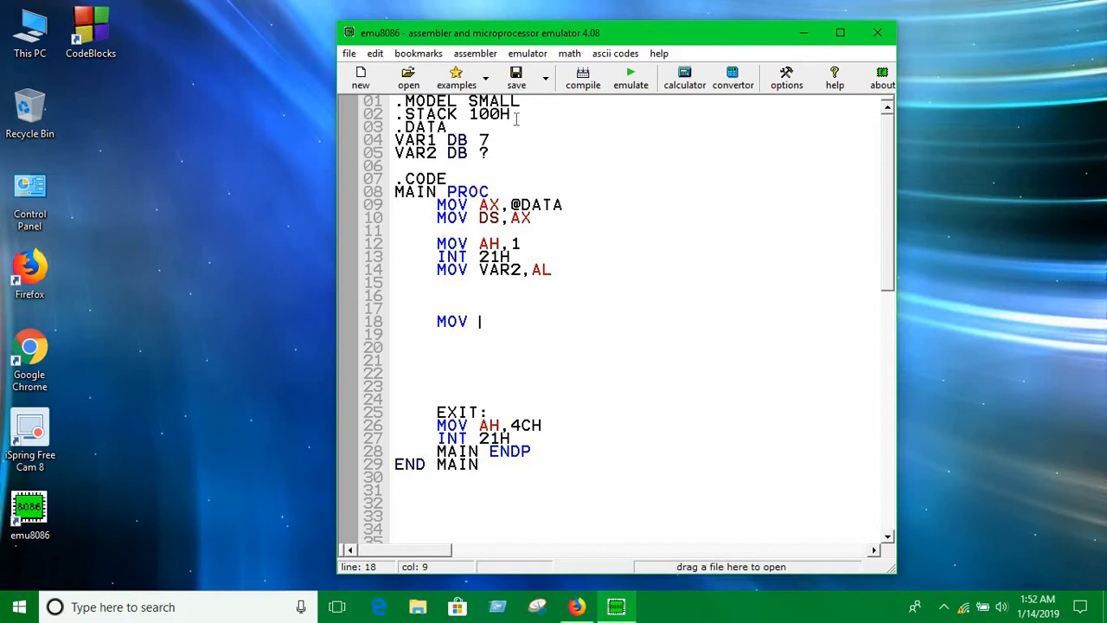
Write MOV AH,2 and begin a MOV DL, line for character output
type("AH,2")
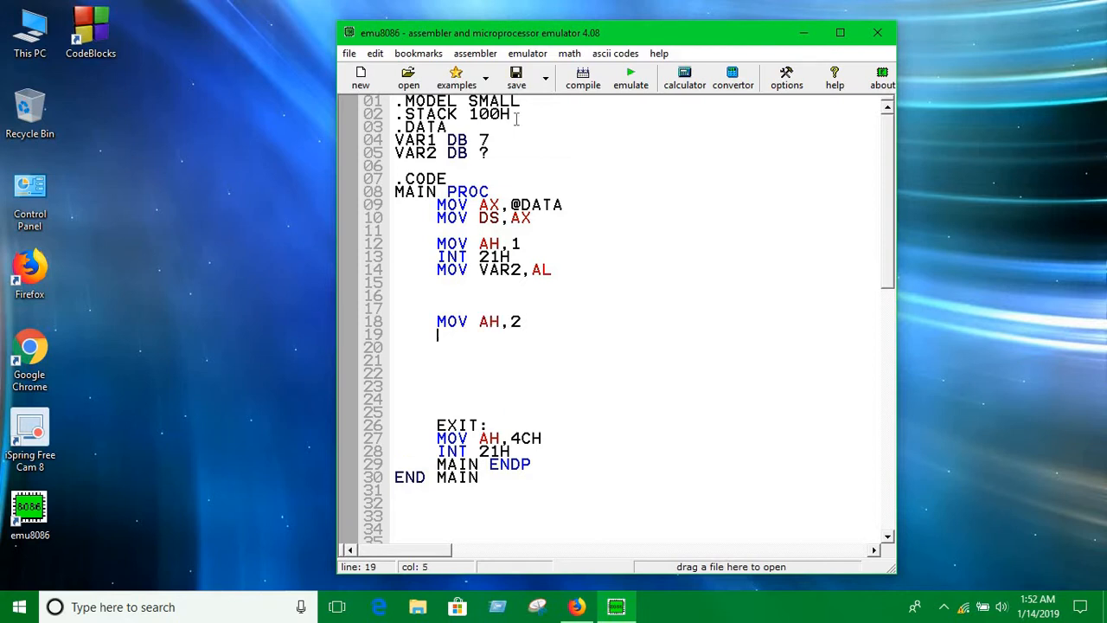
type("MOV")
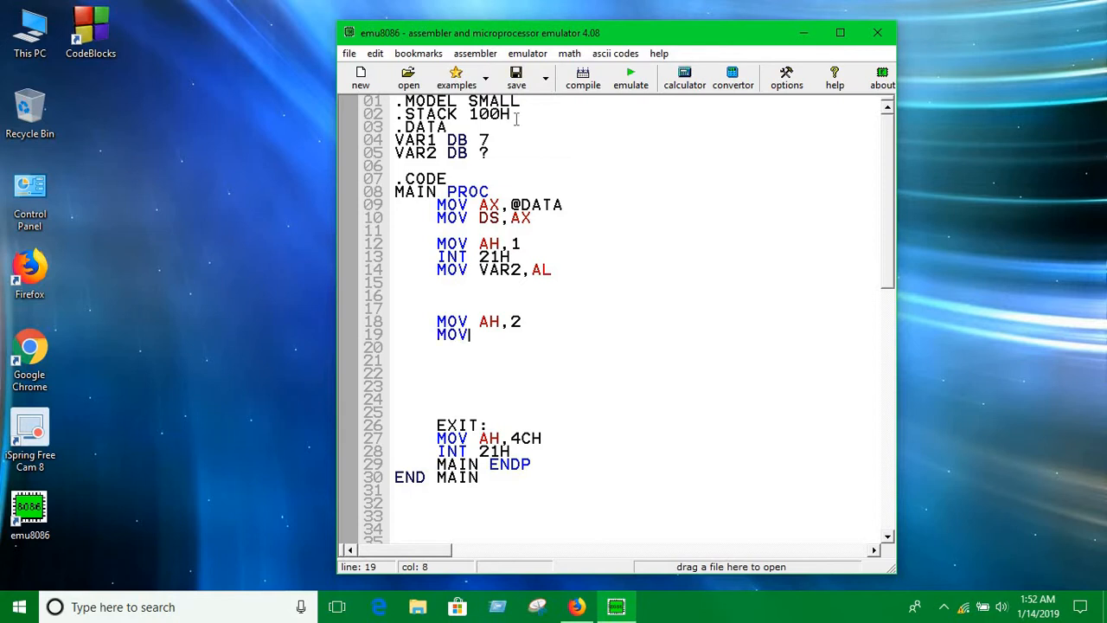
type("DL,")
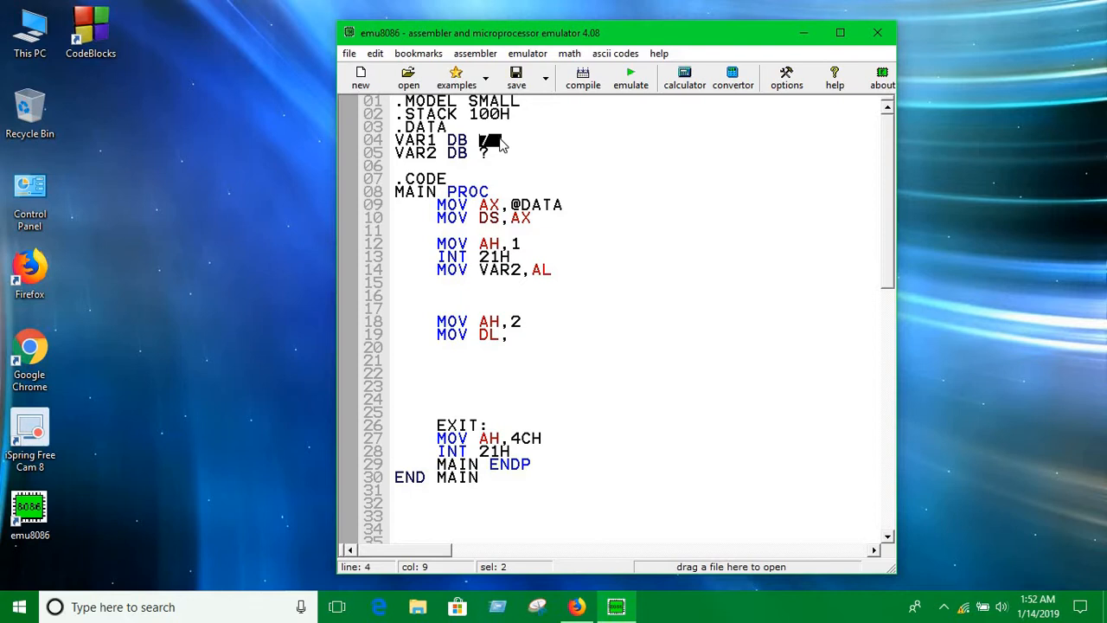
mouse_move(526, 324)
type("ADD V")
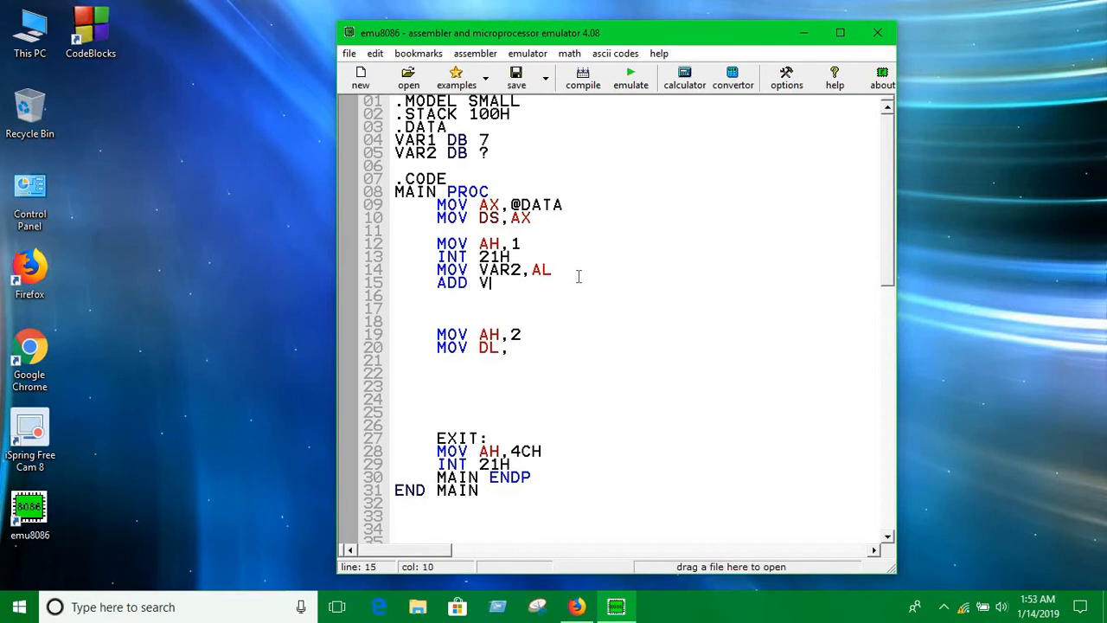
Add ADD VAR2,48 and ADD VAR1,48 to convert the values to ASCII digits
type("AR2")
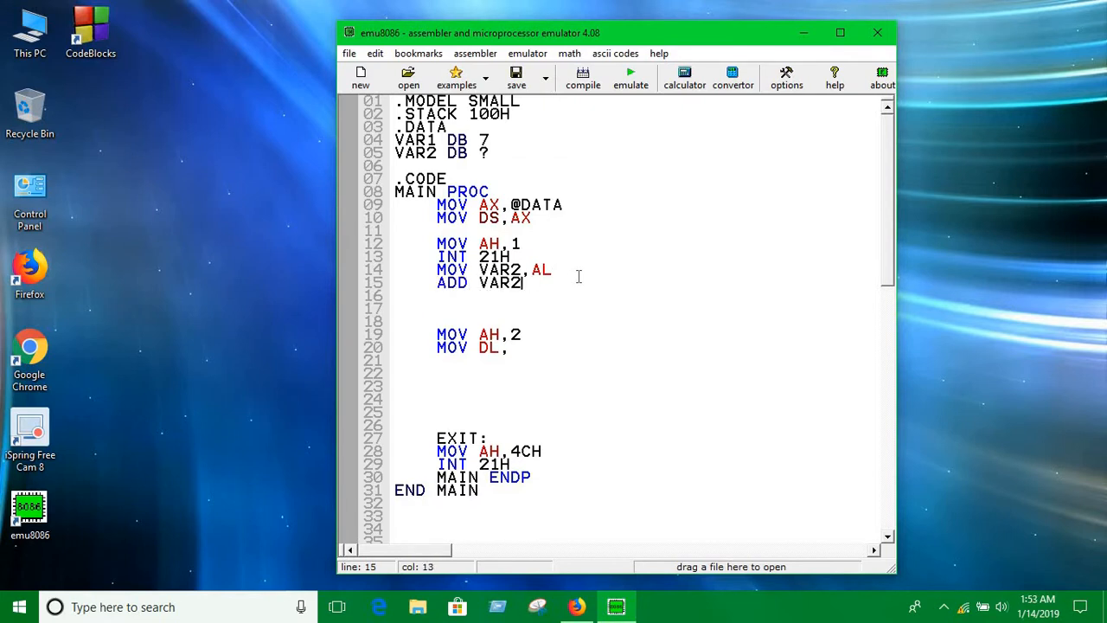
type(",48")
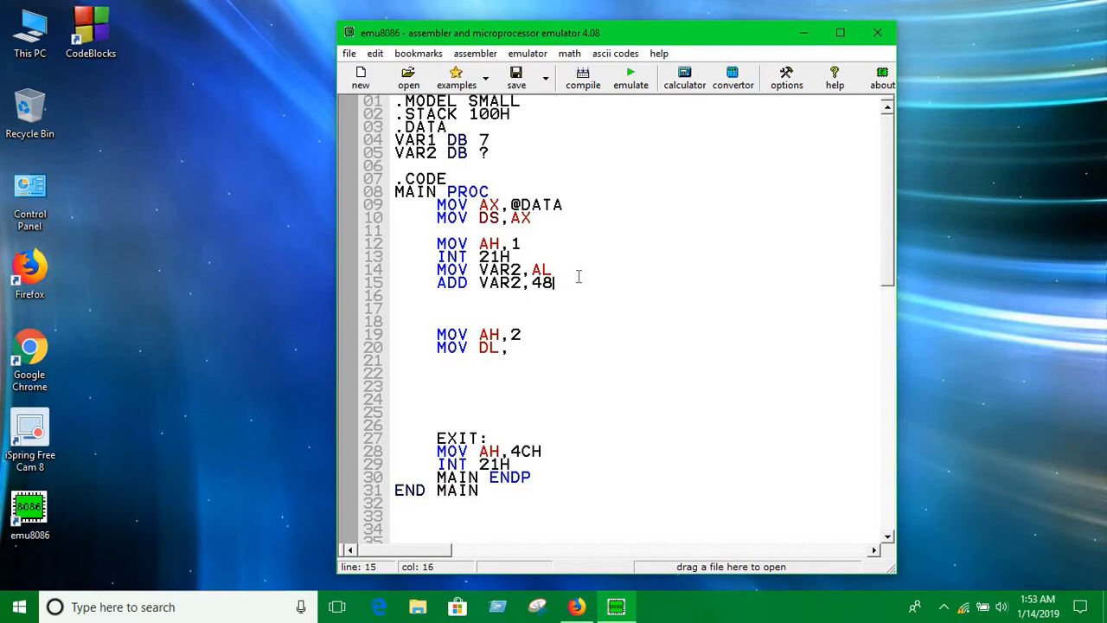
left_click(540, 336)
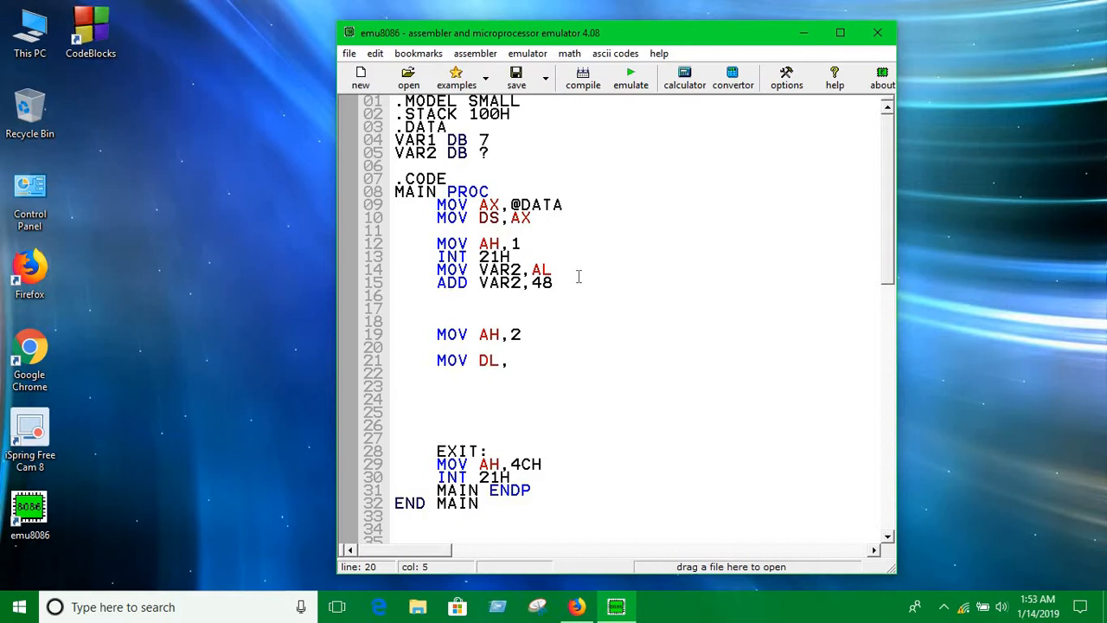
type("ADD")
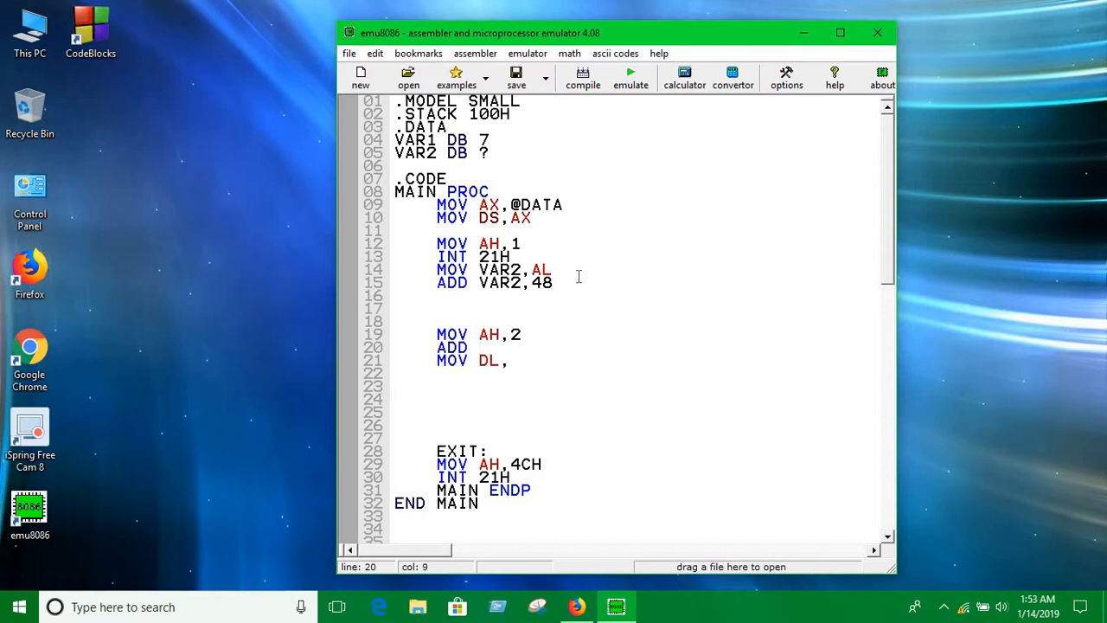
type("VAR1,")
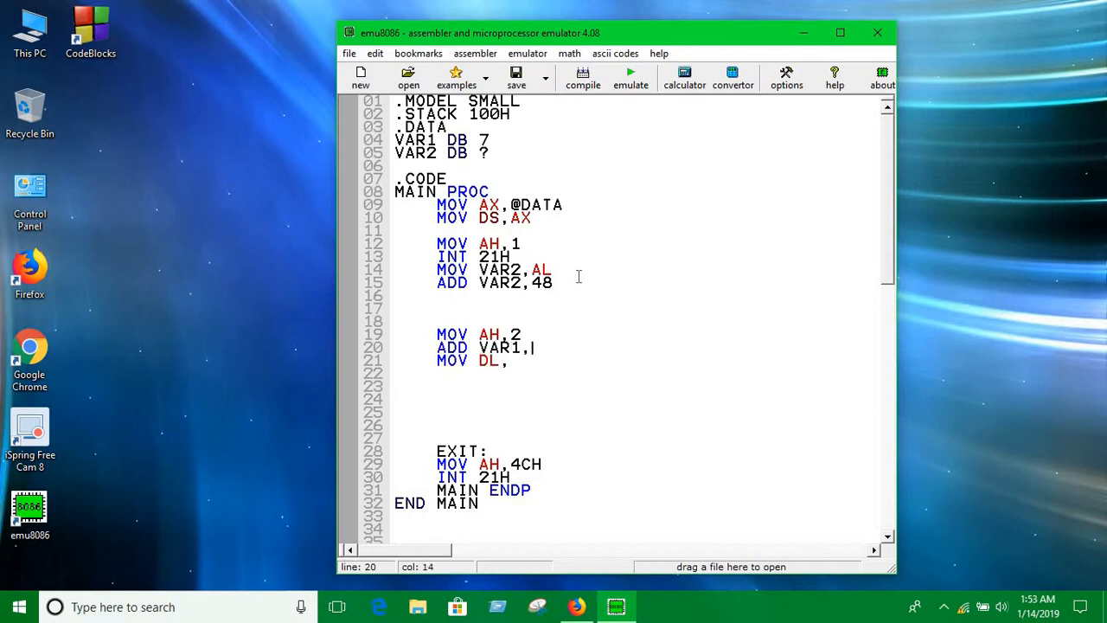
type("48")
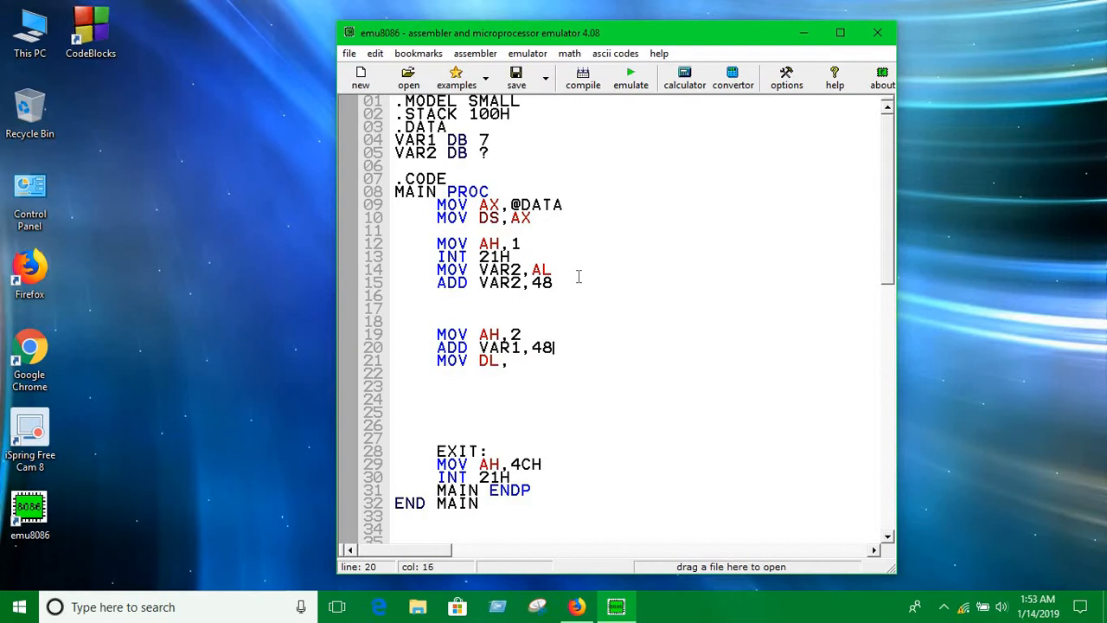
Print VAR1 then VAR2 with MOV DL,VARx and INT 21H calls
left_click(508, 361)
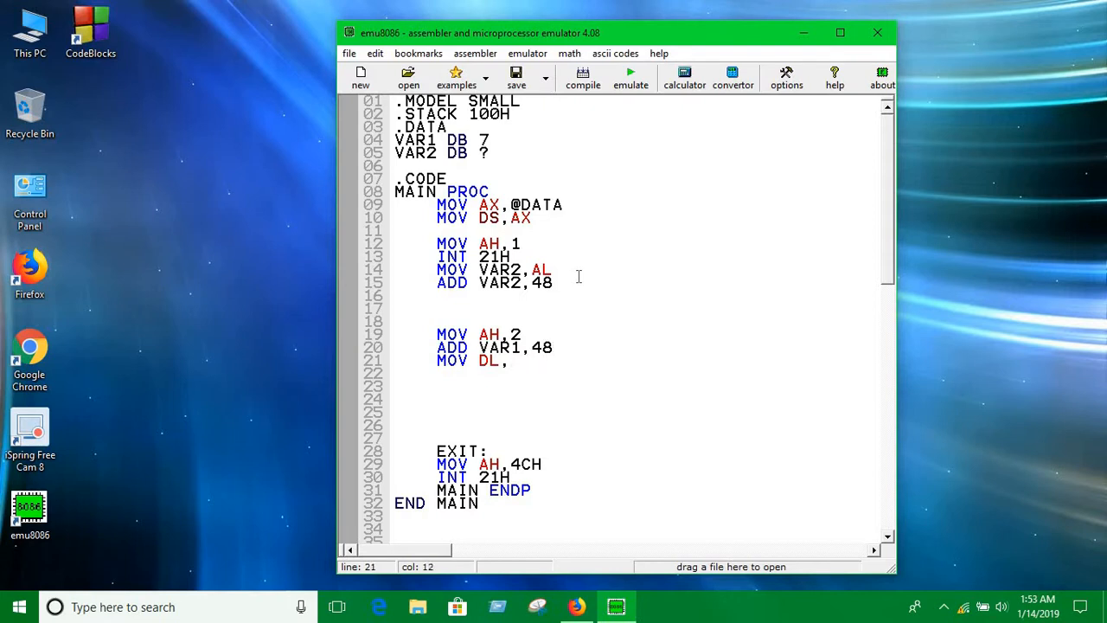
type("VAR1")
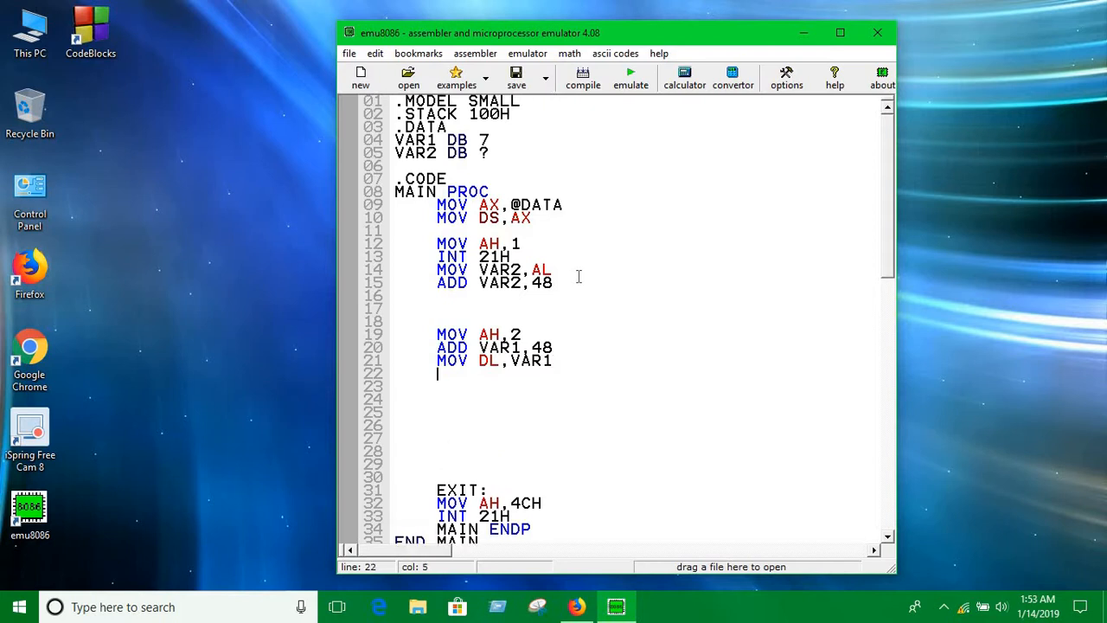
type("INT 21H")
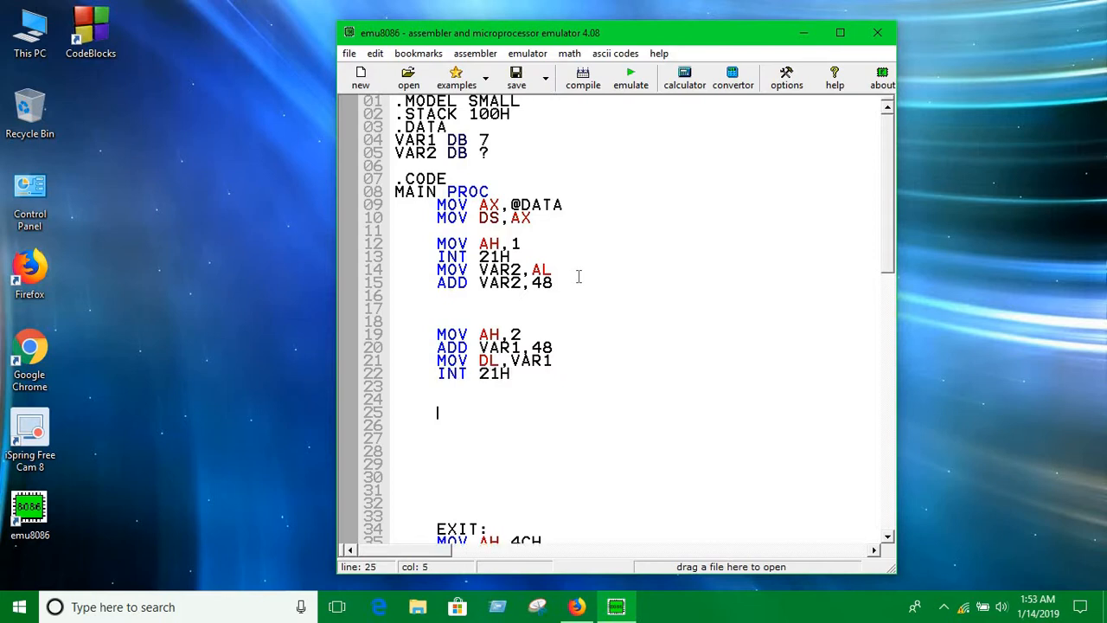
type("MOV DL,")
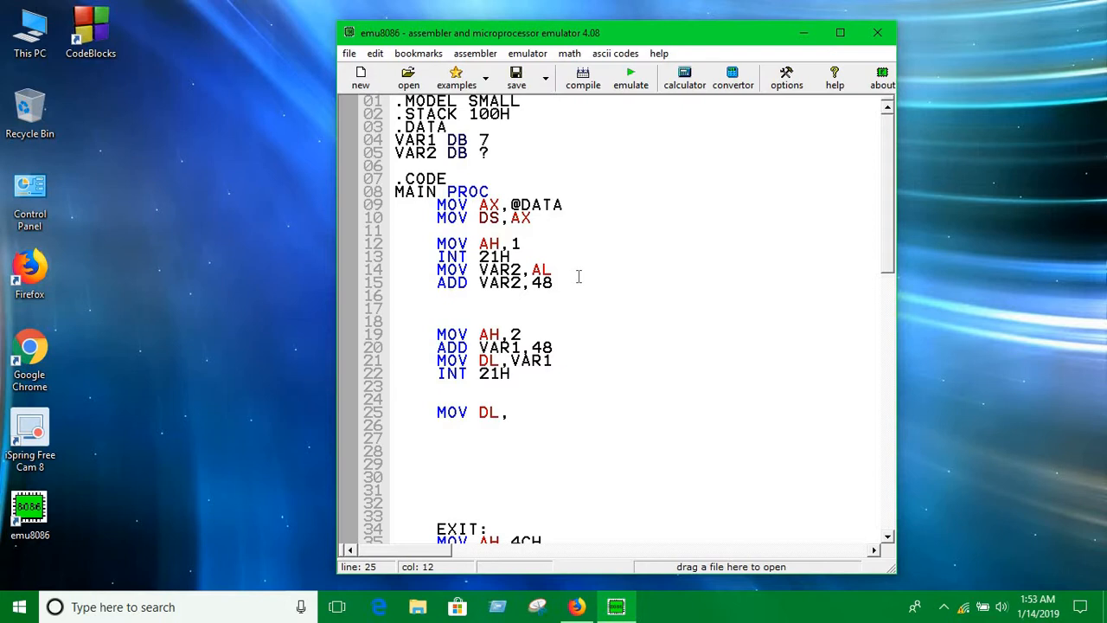
type("VAR2")
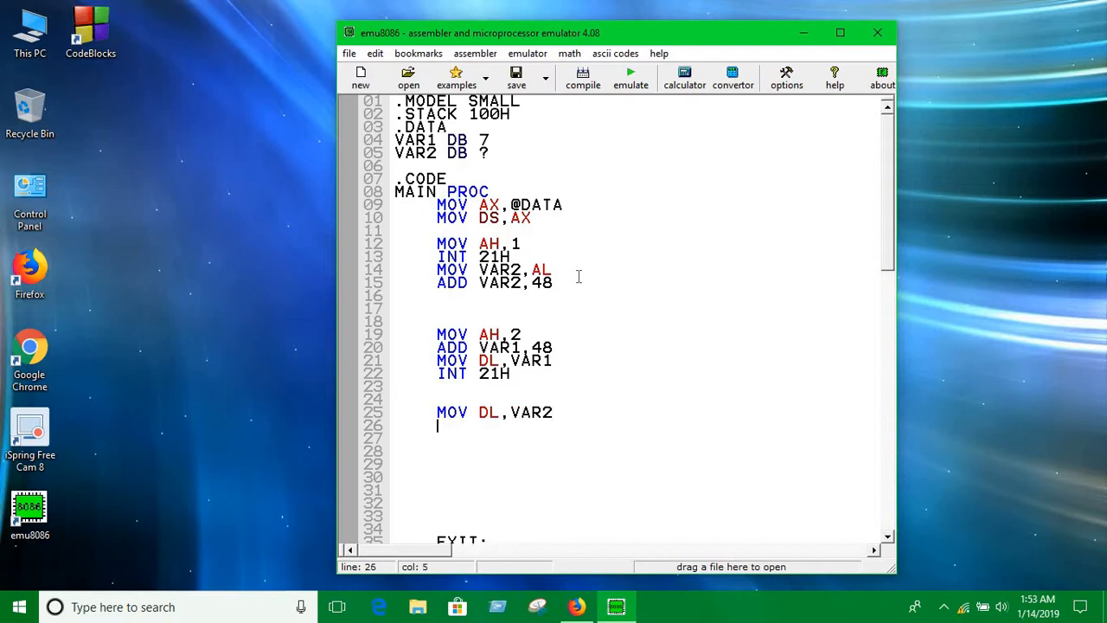
type("INT 21H")
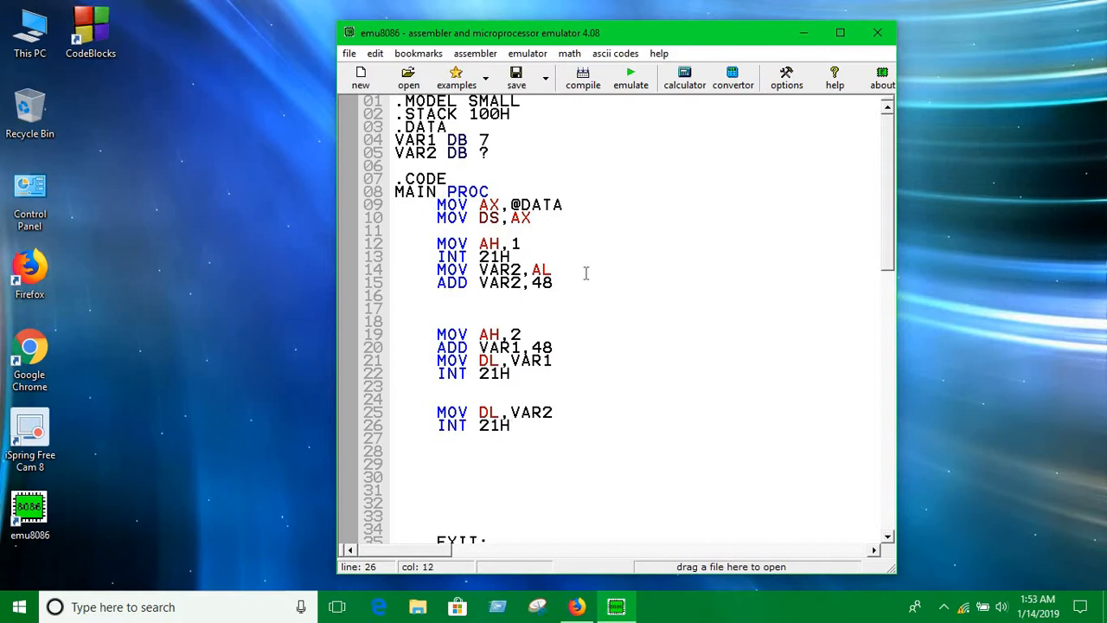
Emulate and run the program, enter F to see output F7v, then close the screen
left_click(630, 78)
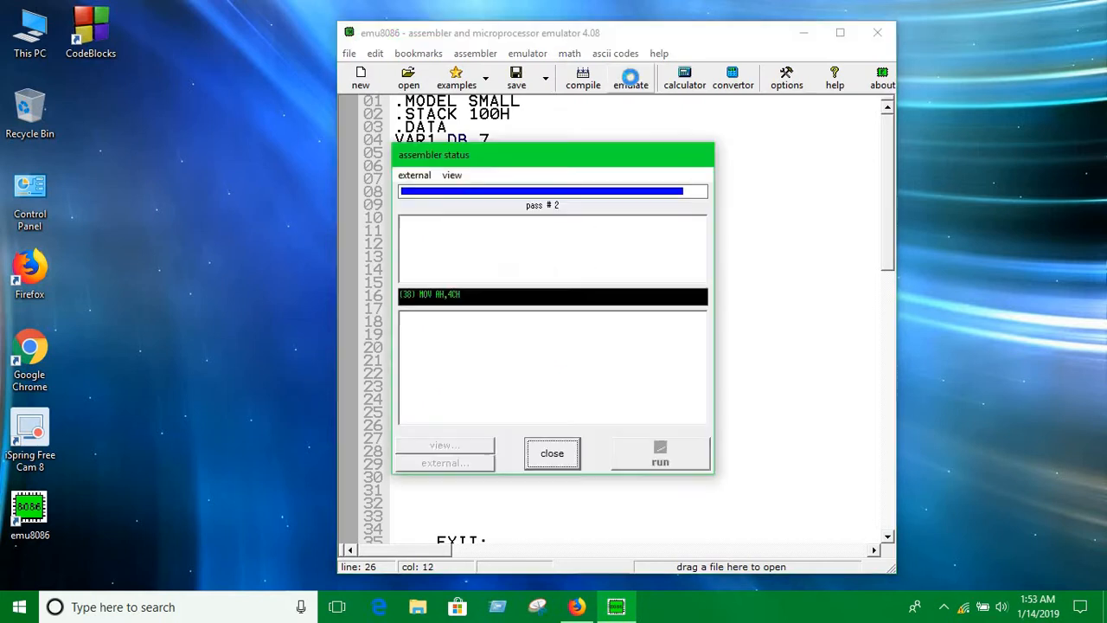
left_click(661, 453)
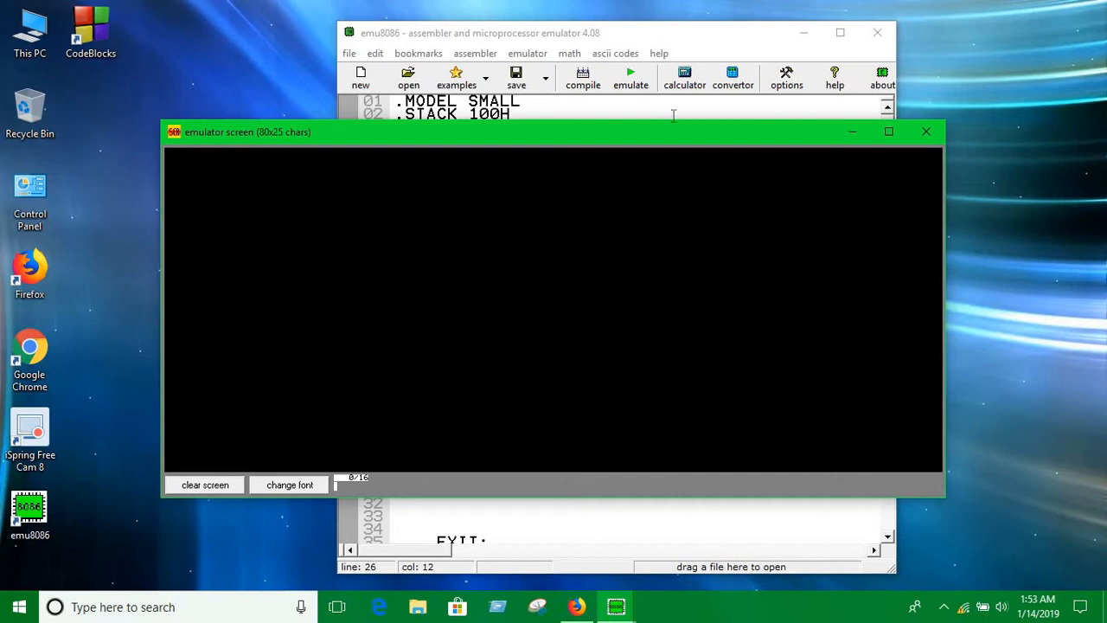
left_click(630, 77)
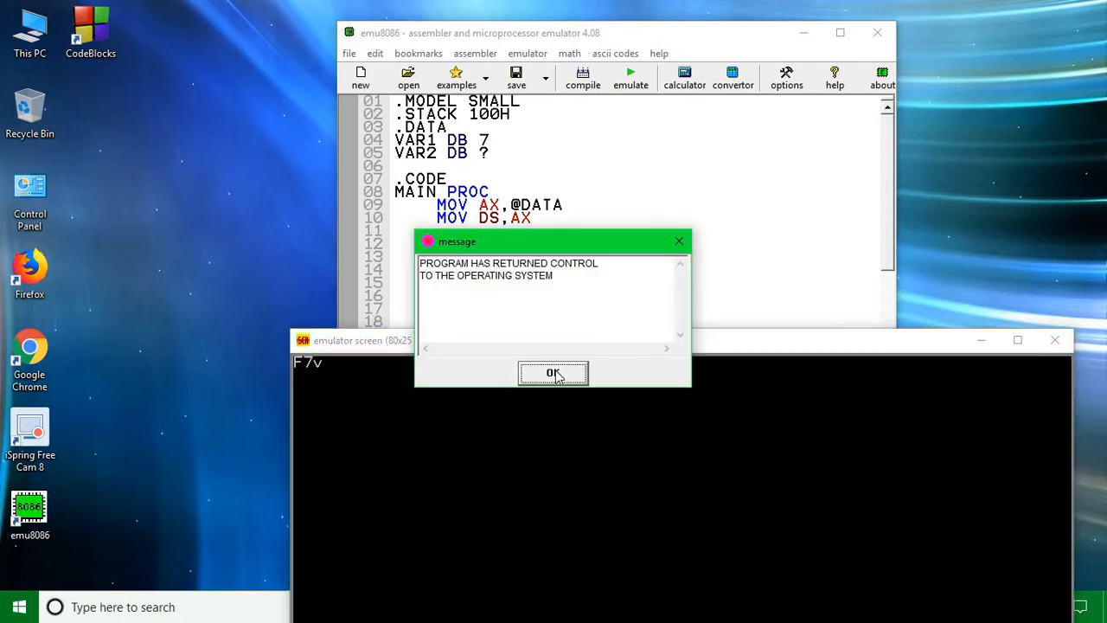
left_click(553, 373)
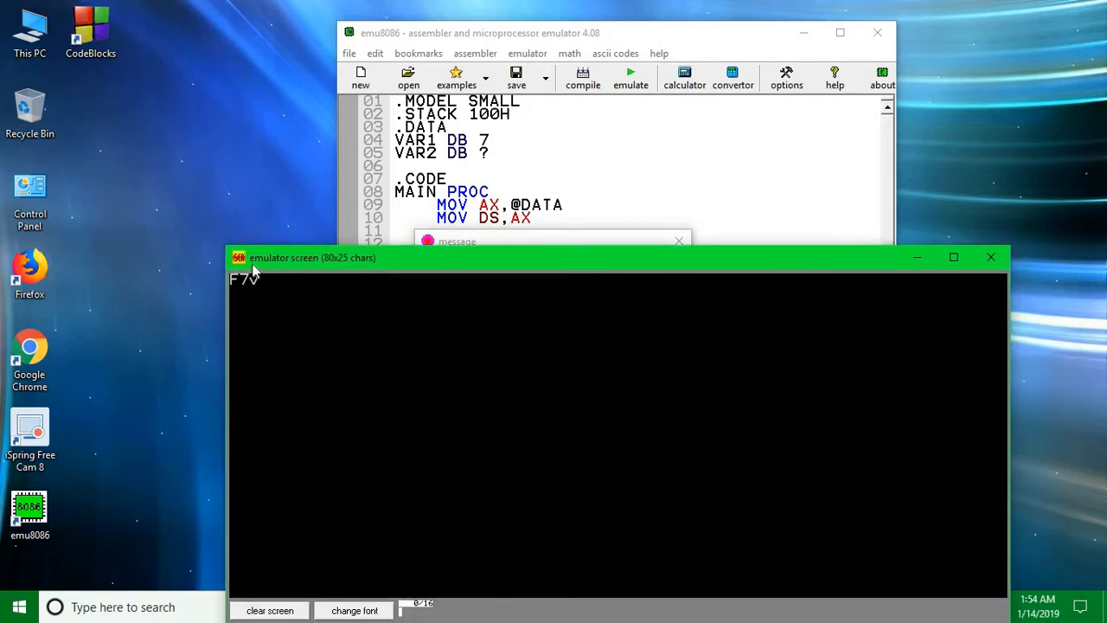
mouse_move(243, 291)
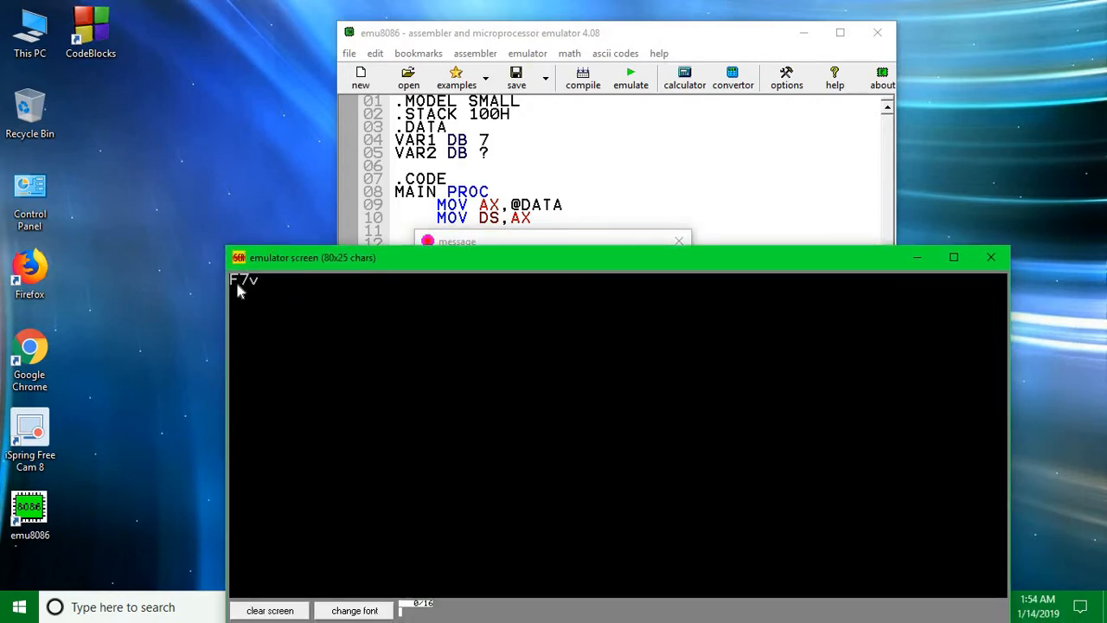
mouse_move(260, 284)
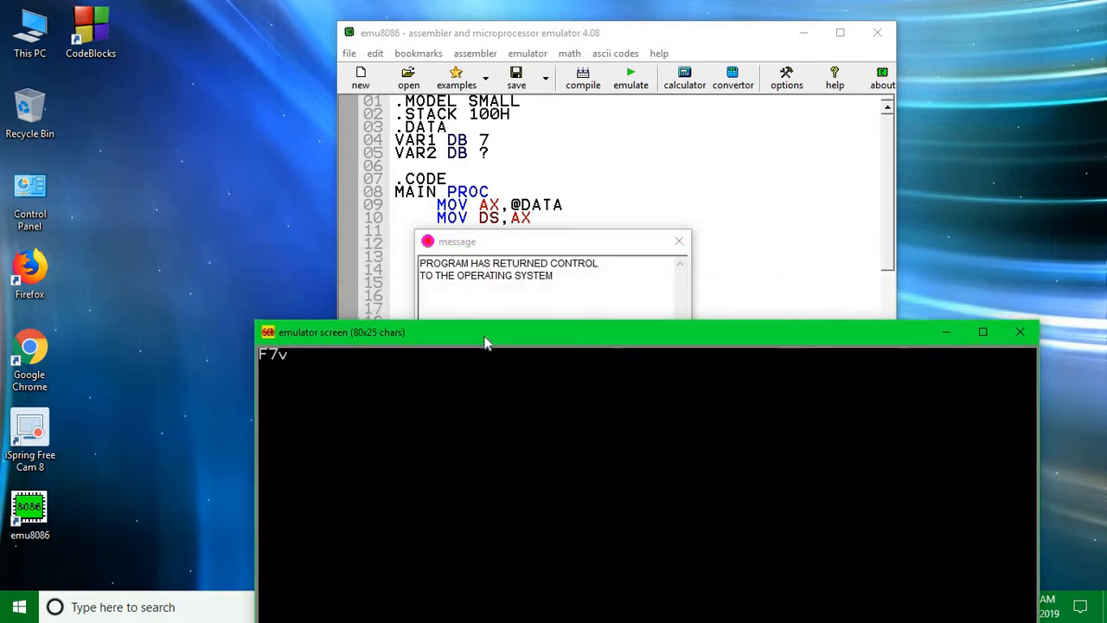
mouse_move(1021, 332)
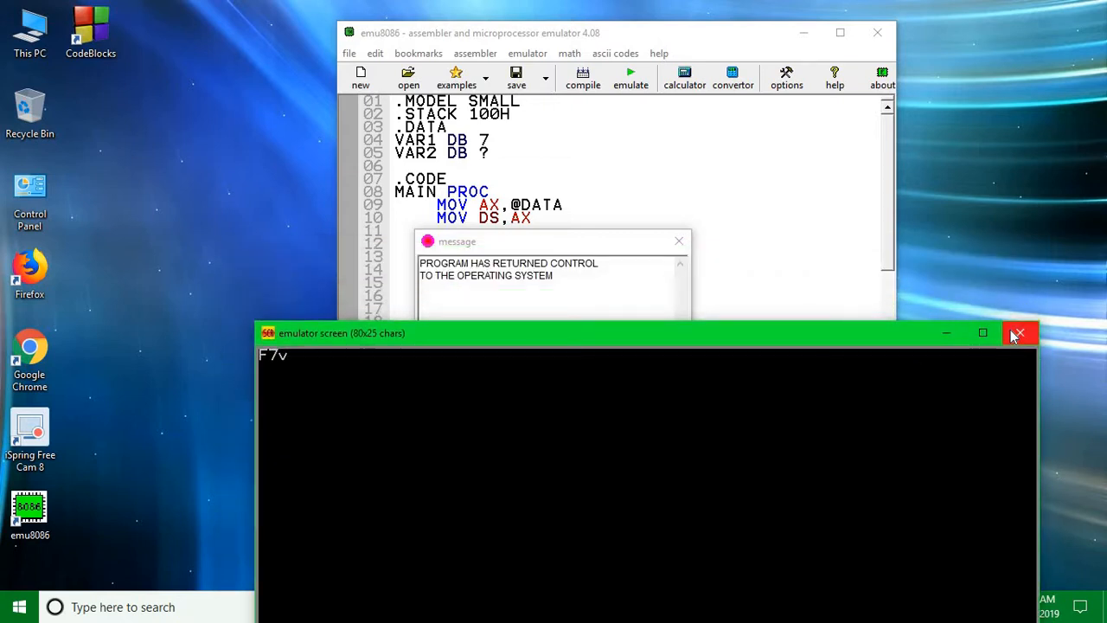
left_click(1021, 332)
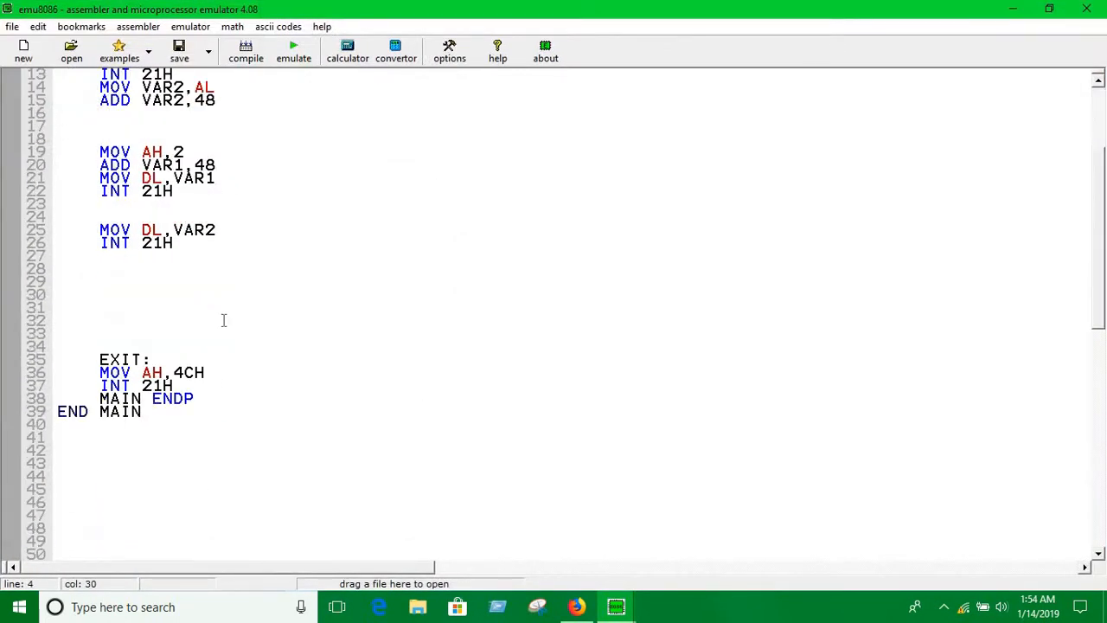
Delete the ADD VAR2,48 line so the typed character is stored unchanged
scroll("up", 3)
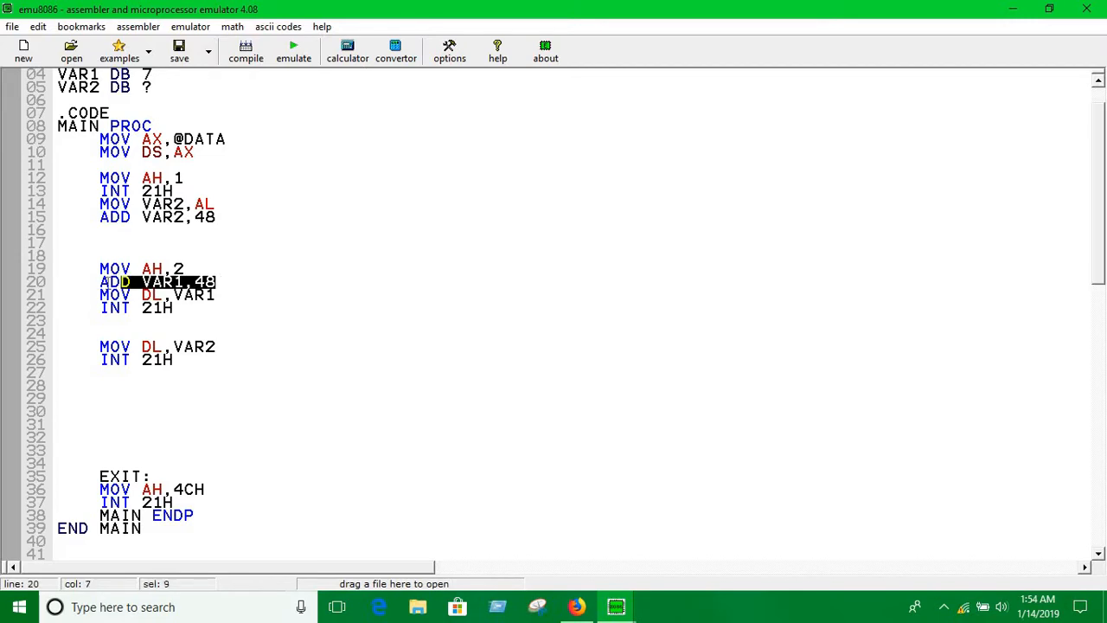
left_click(216, 217)
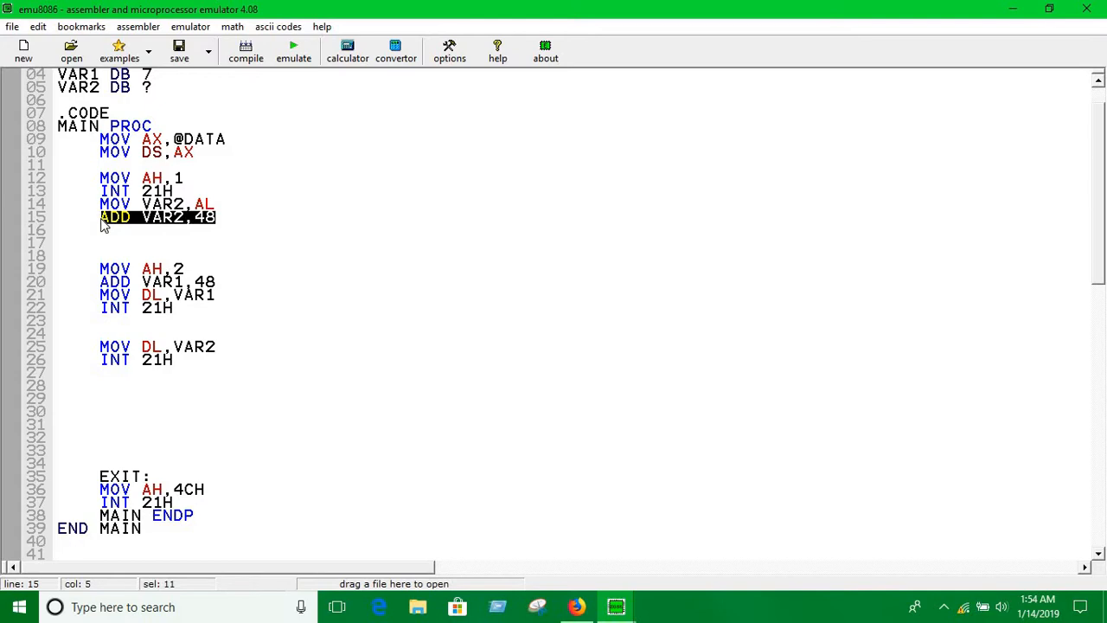
key("Delete")
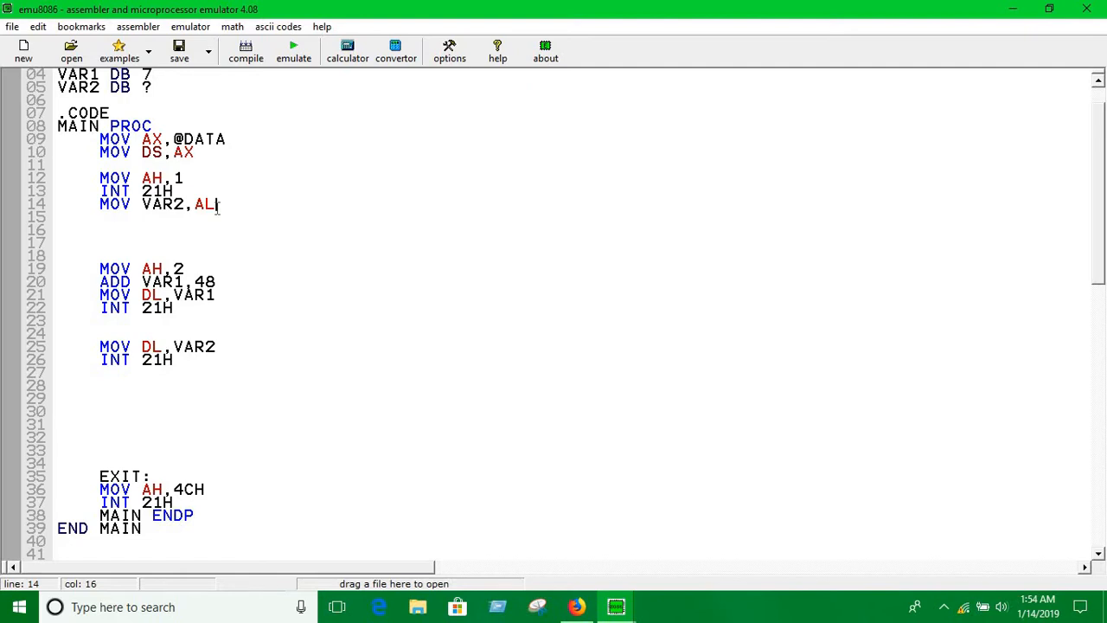
mouse_move(301, 66)
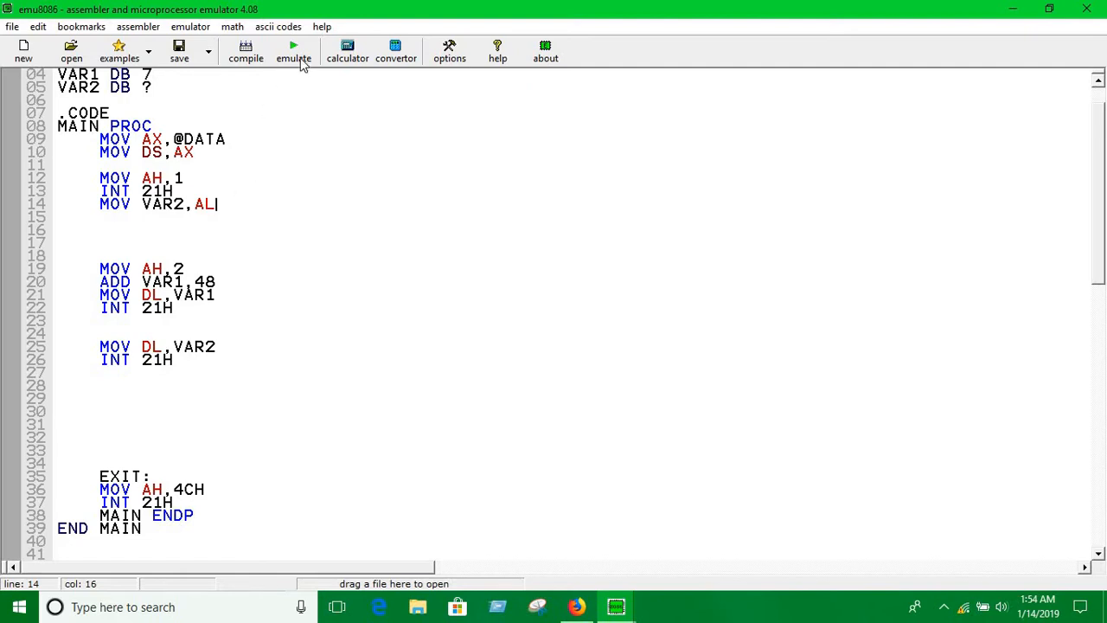
Recompile and run the revised program, typing S to get output S7S
left_click(294, 50)
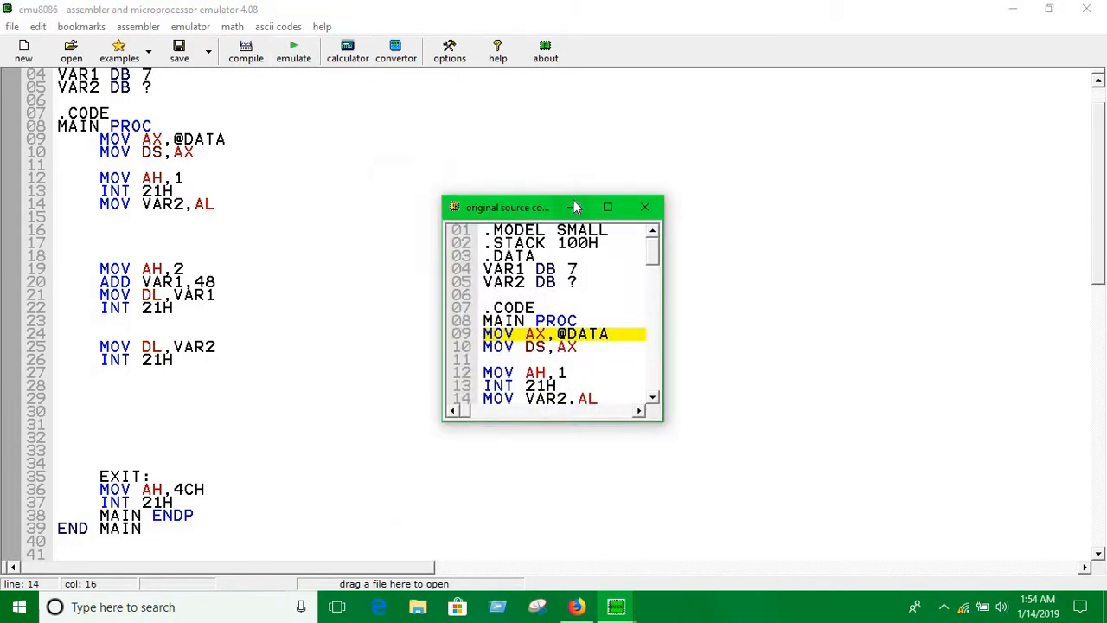
left_click(295, 50)
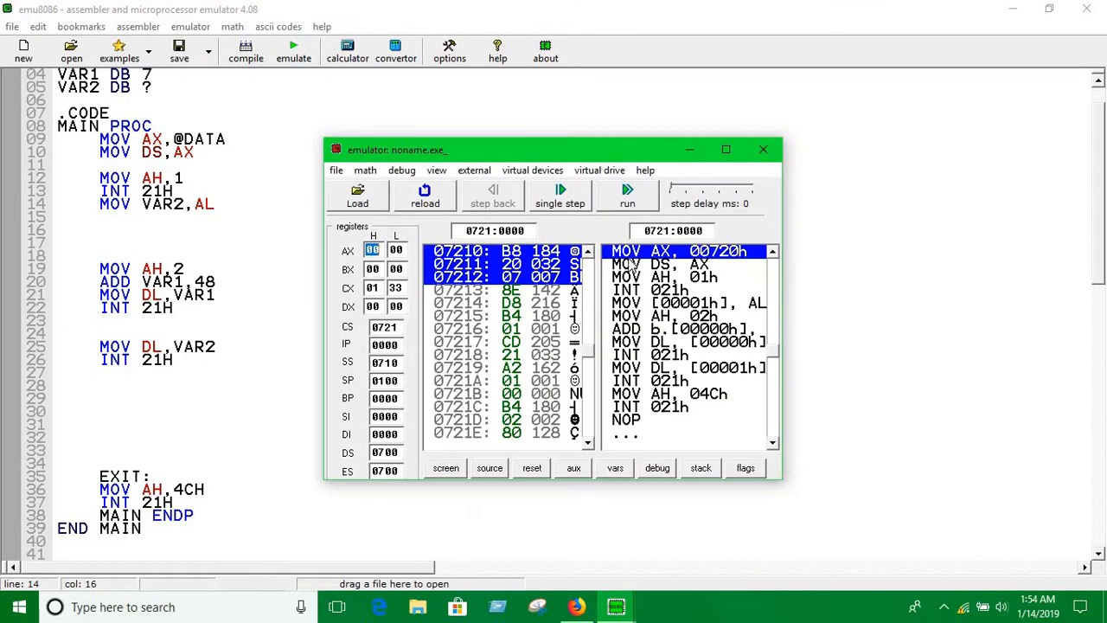
left_click(446, 467)
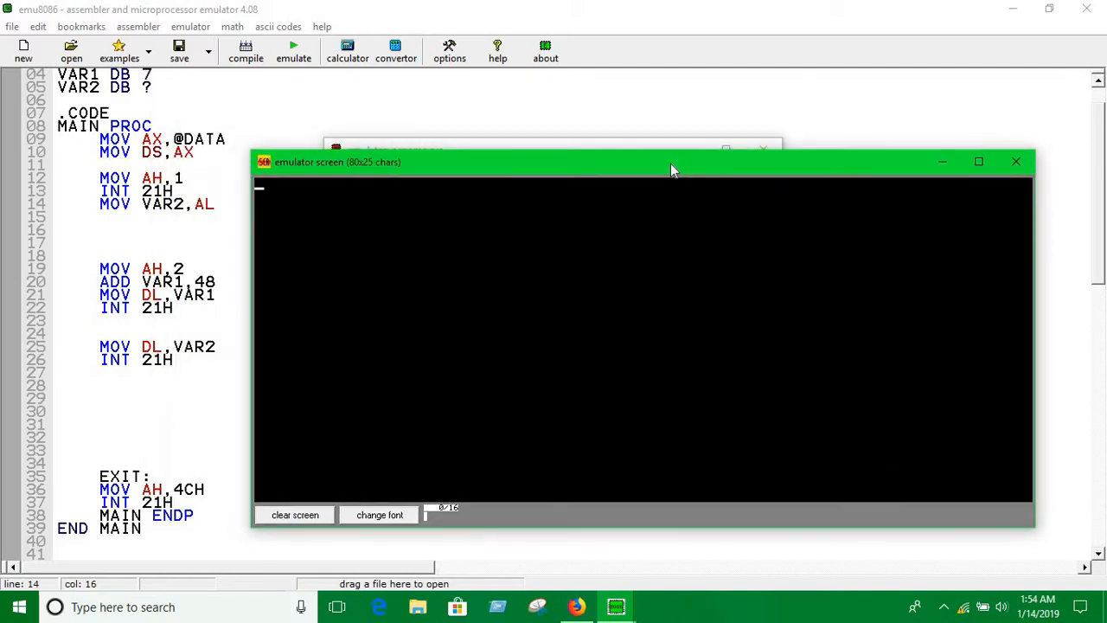
left_click(294, 52)
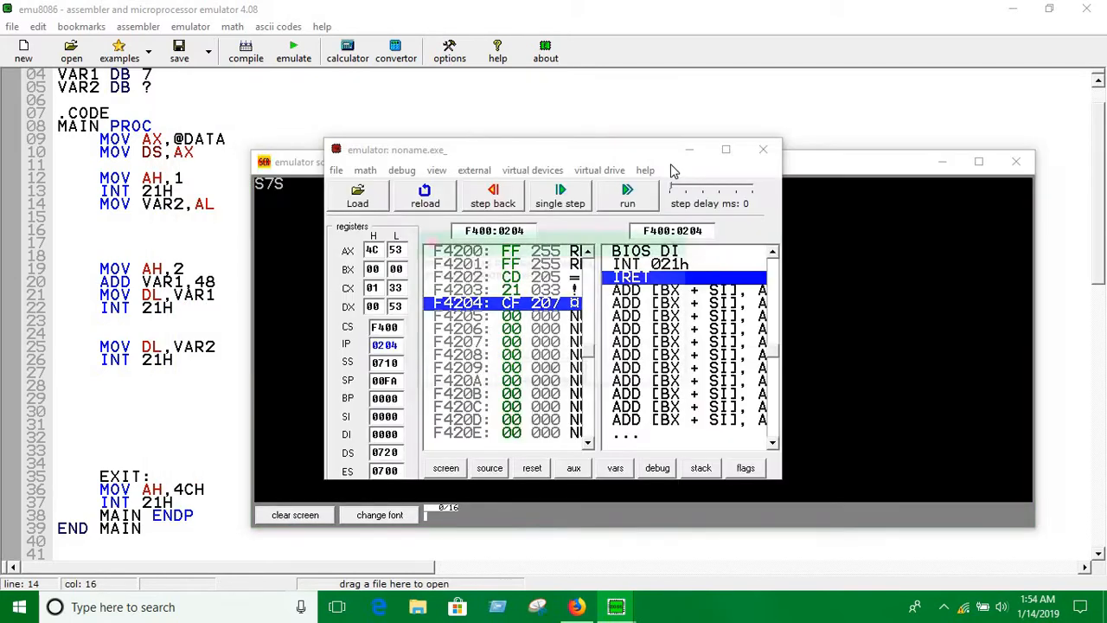
left_click(626, 197)
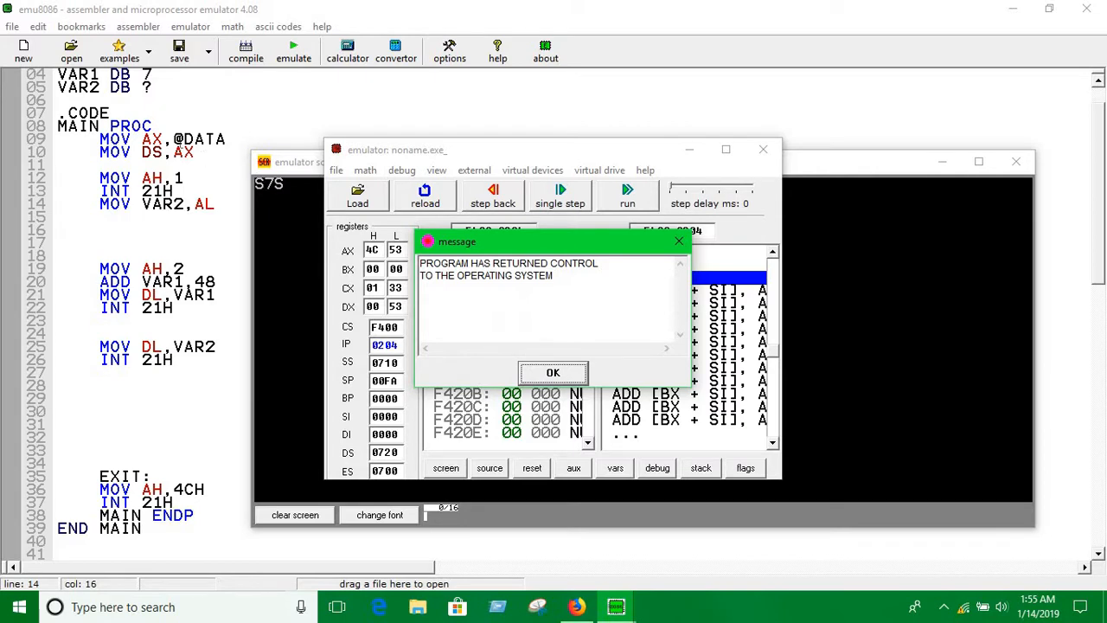
scroll("up", 3)
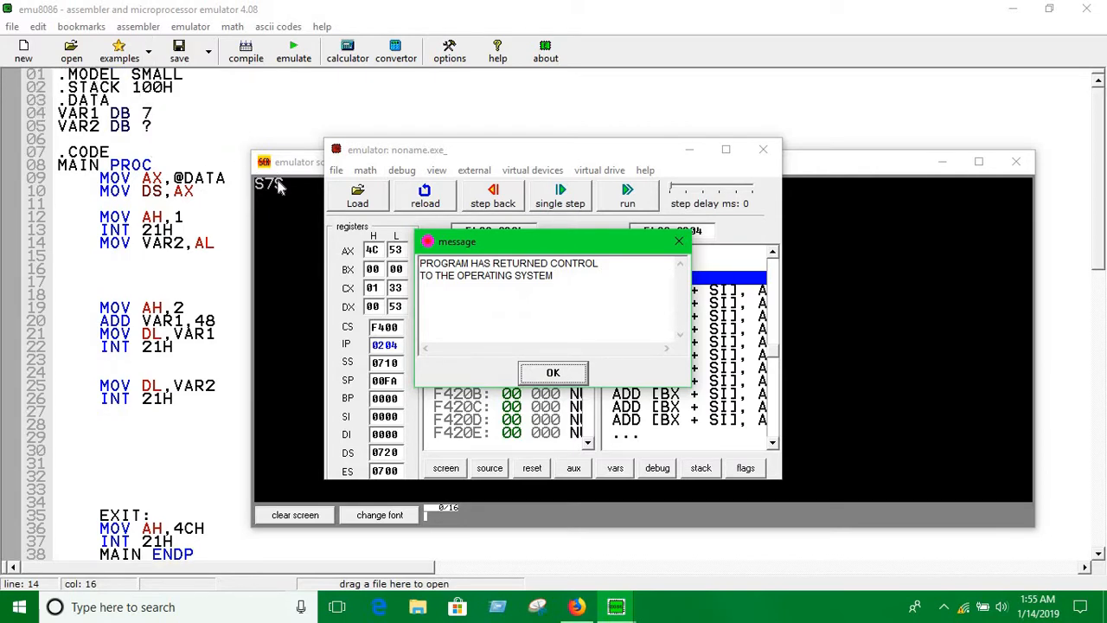
scroll("down", 3)
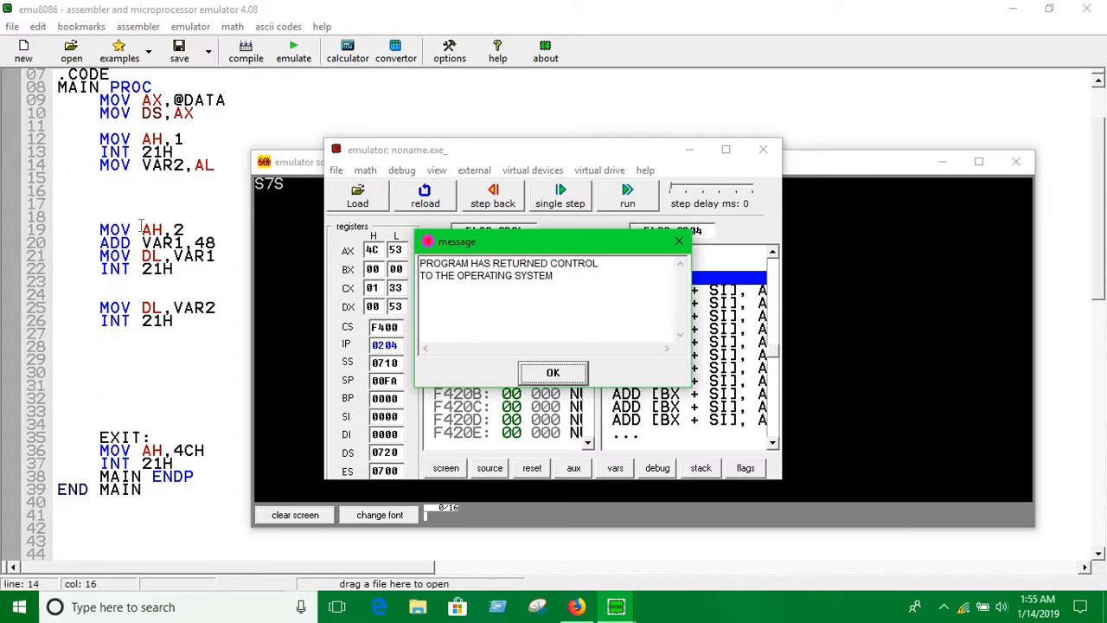
mouse_move(271, 194)
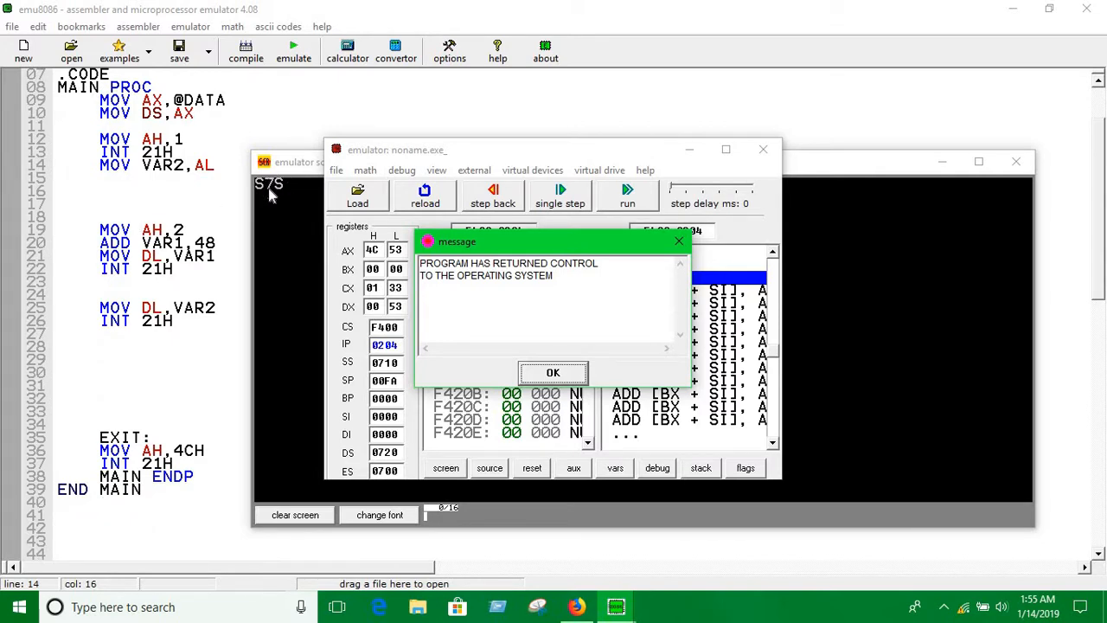
mouse_move(280, 195)
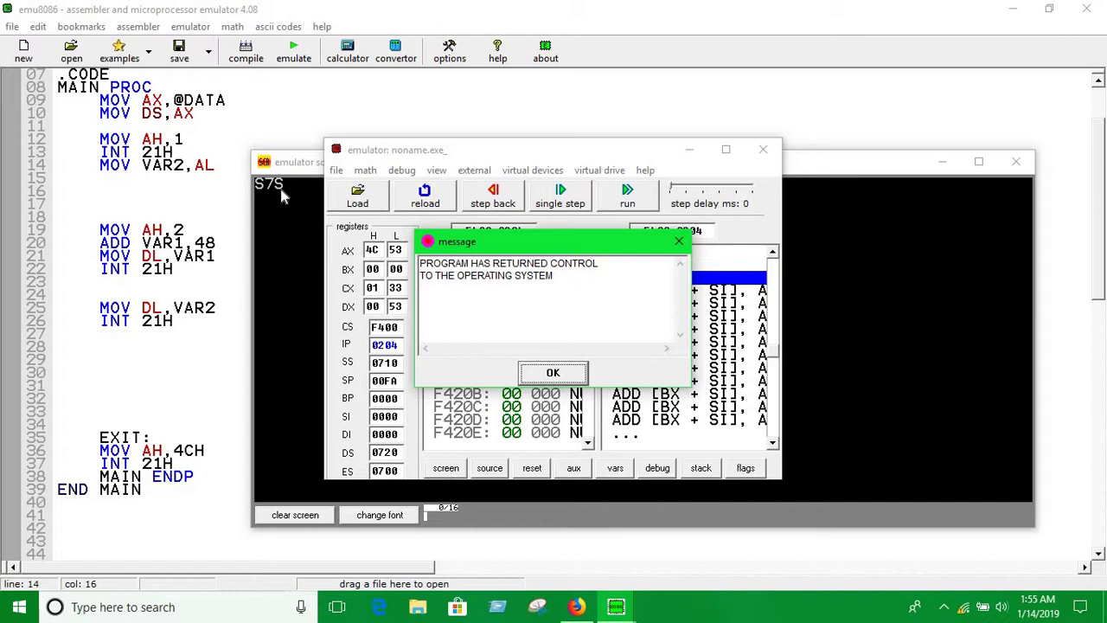